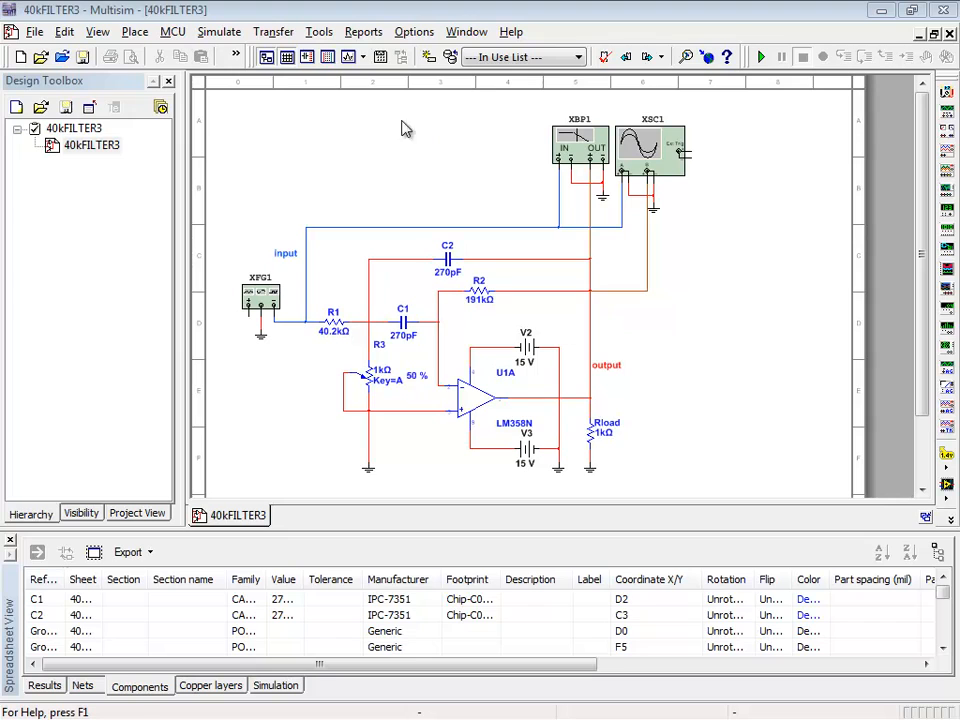
Open the AC Analysis setup for the 40kFILTER3 filter circuit
left_click(219, 31)
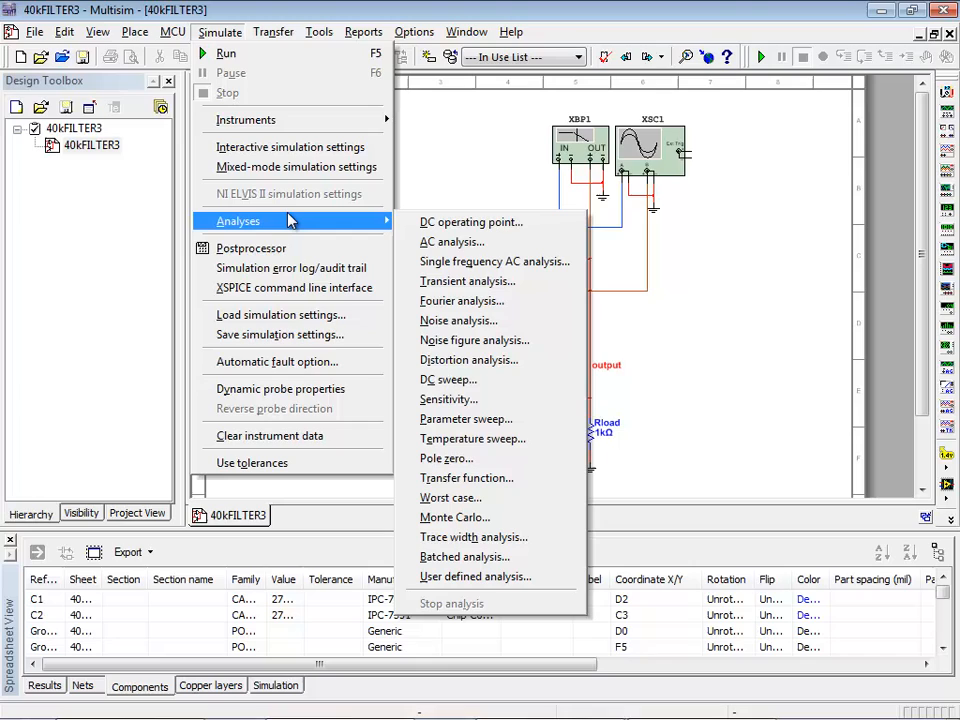
mouse_move(471, 221)
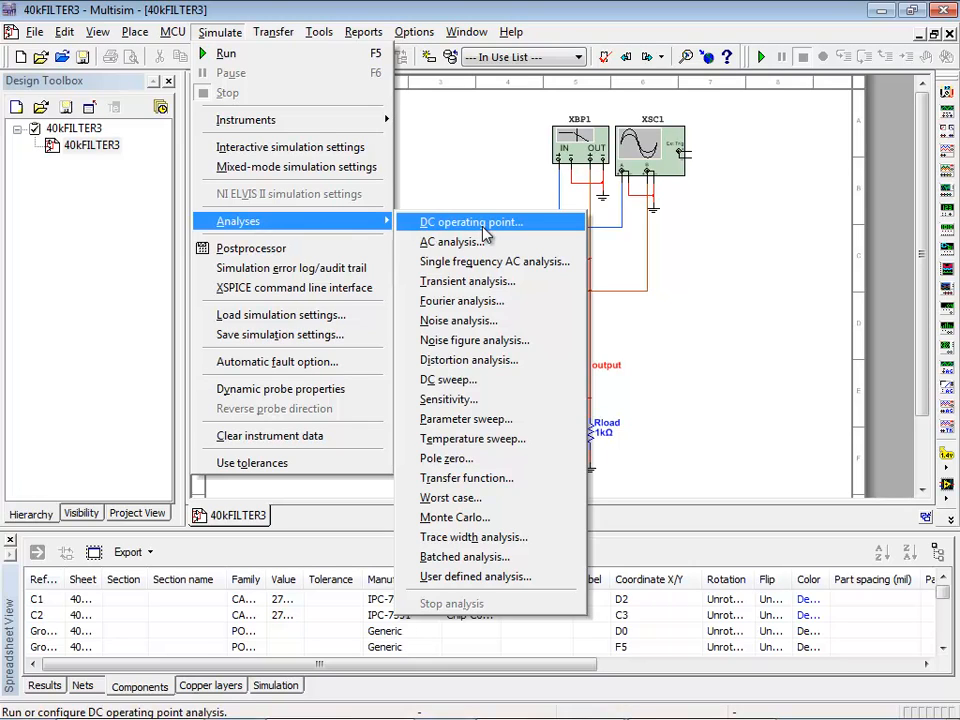
left_click(450, 241)
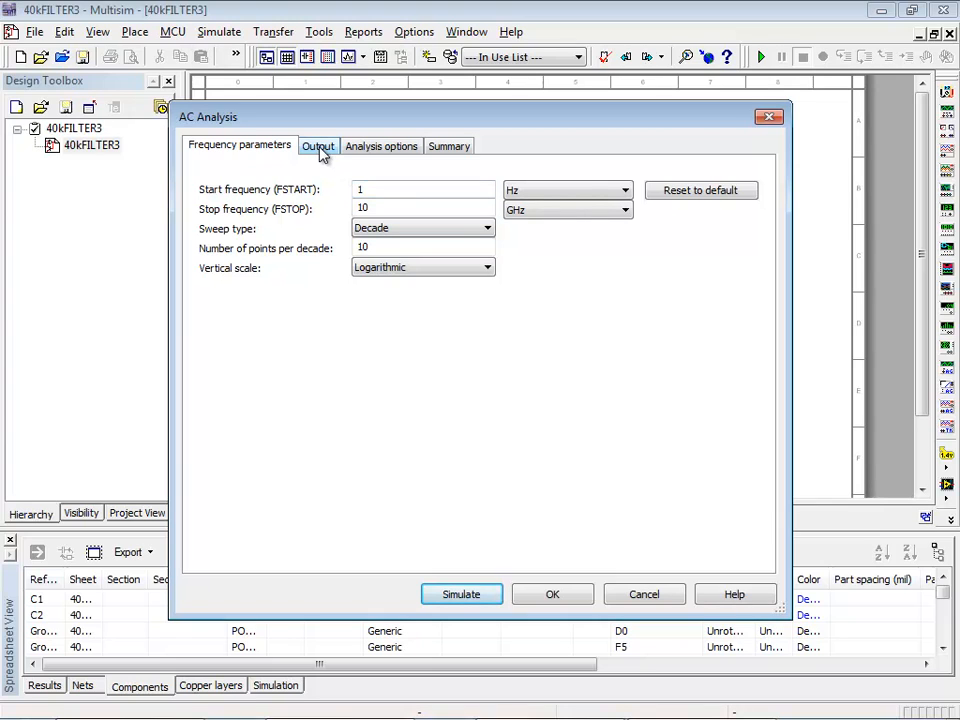
Replace I(C1) with V(output) as the selected AC output variable and open the device-parameter chooser
left_click(318, 146)
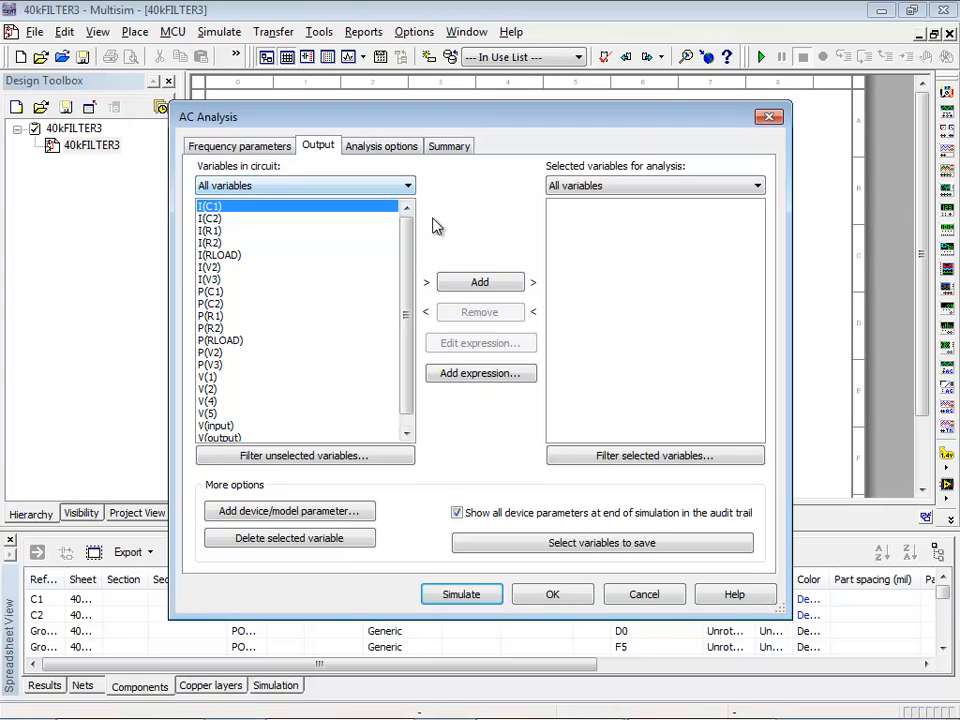
mouse_move(440, 230)
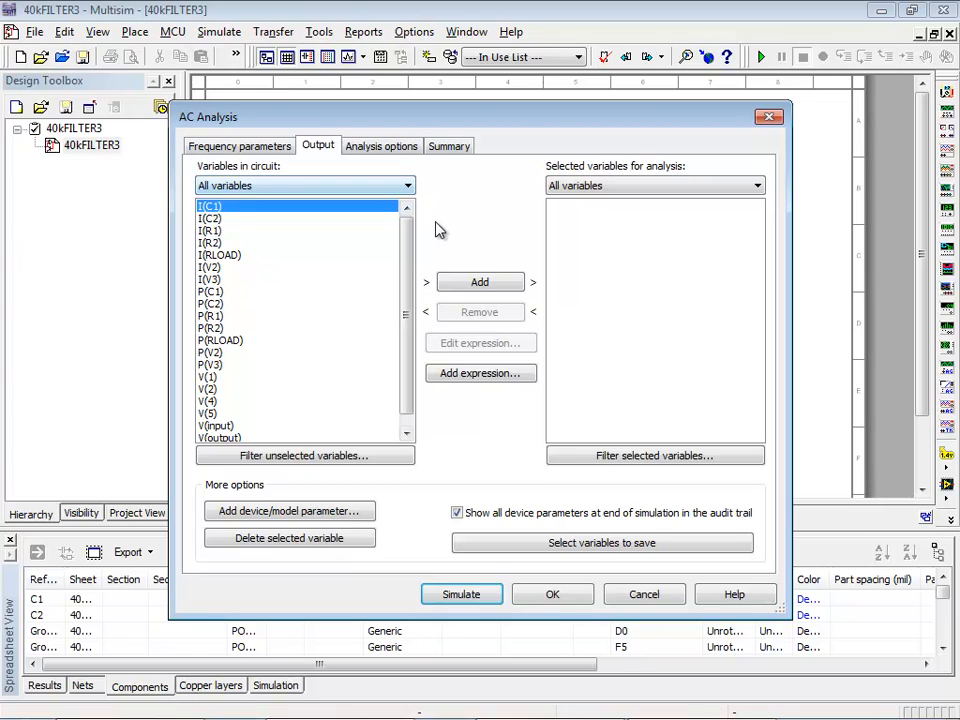
left_click(480, 281)
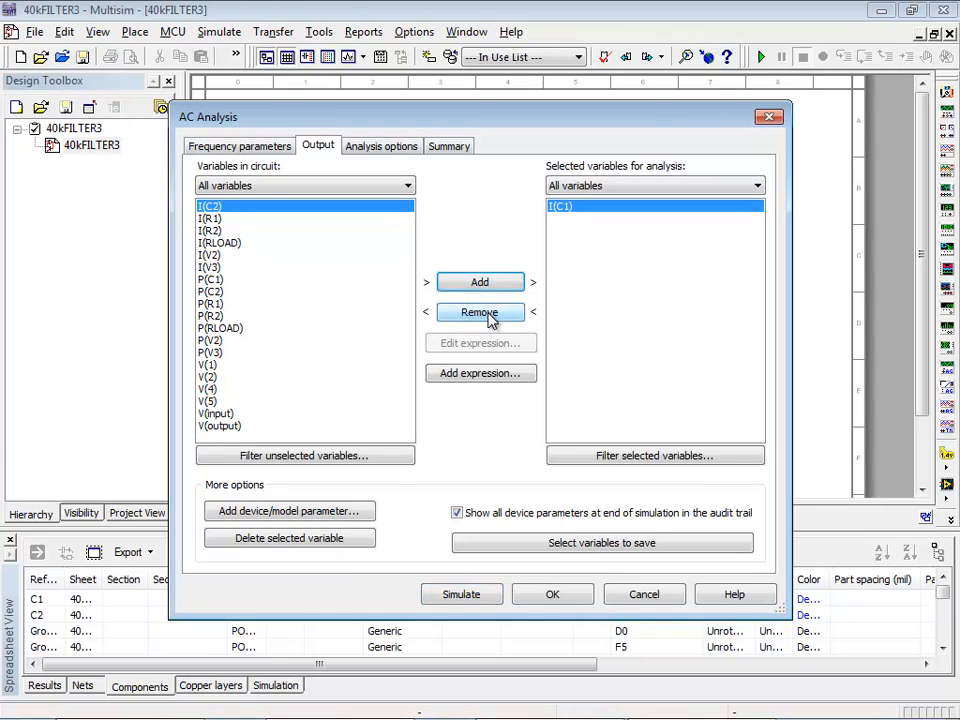
left_click(480, 312)
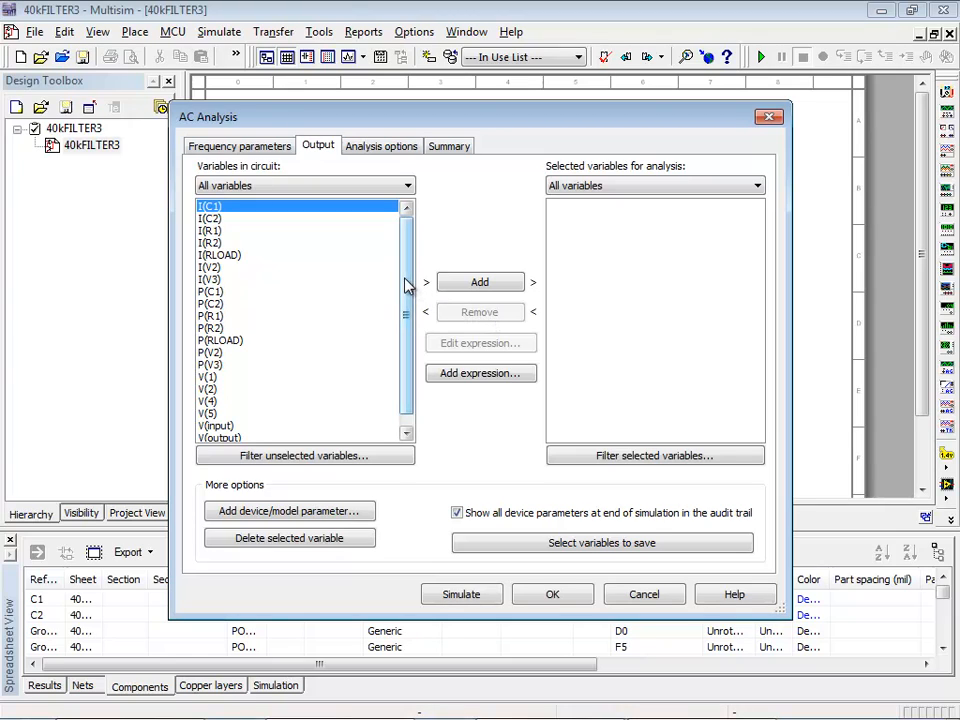
left_click(218, 425)
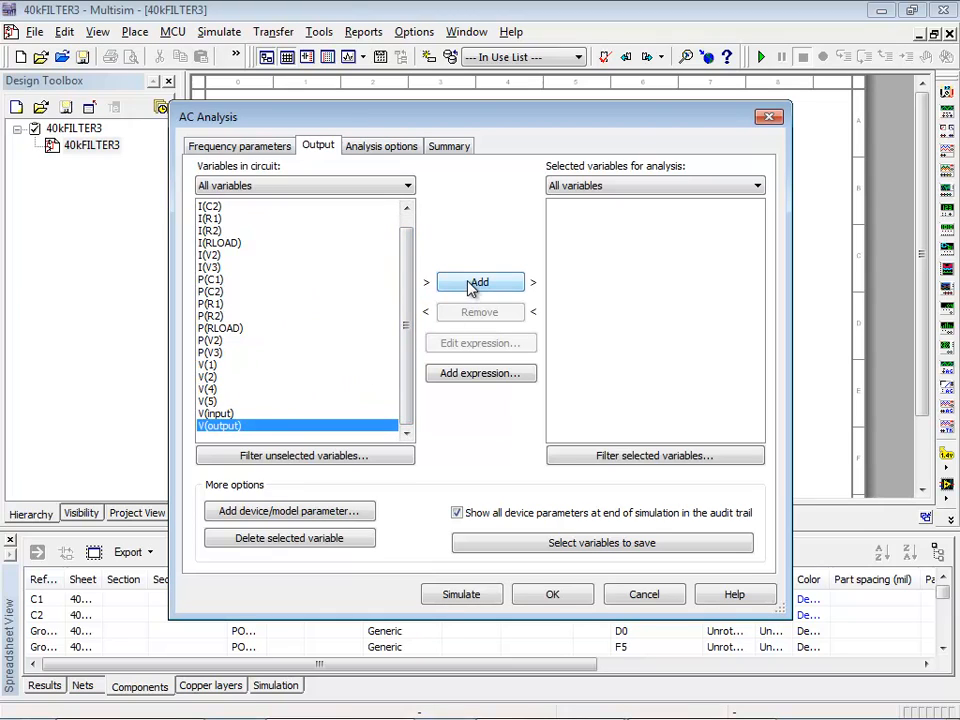
left_click(480, 281)
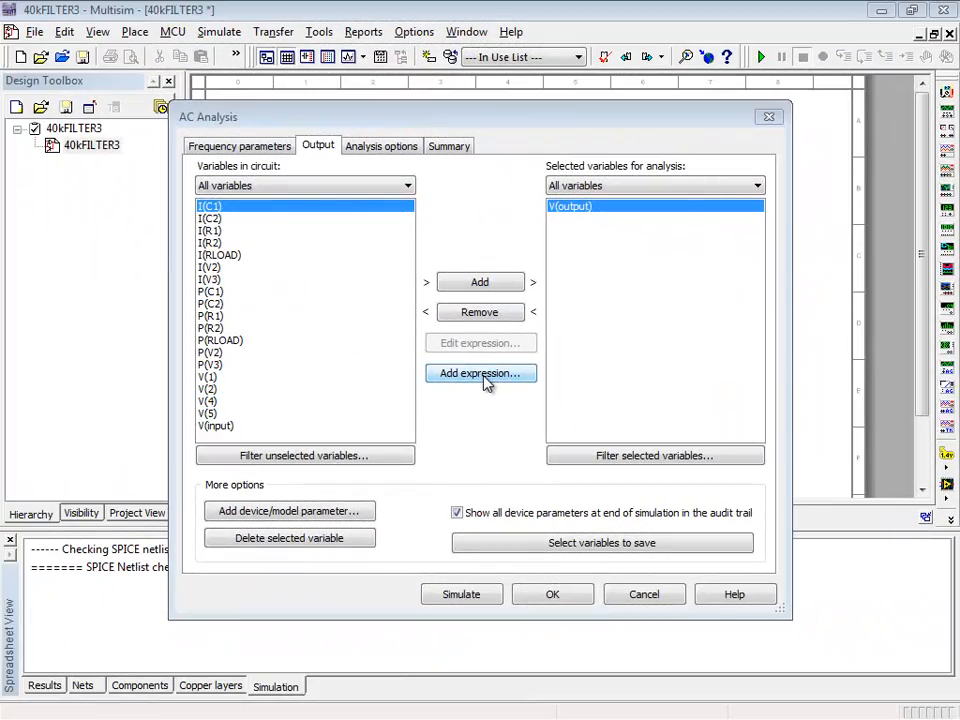
left_click(480, 373)
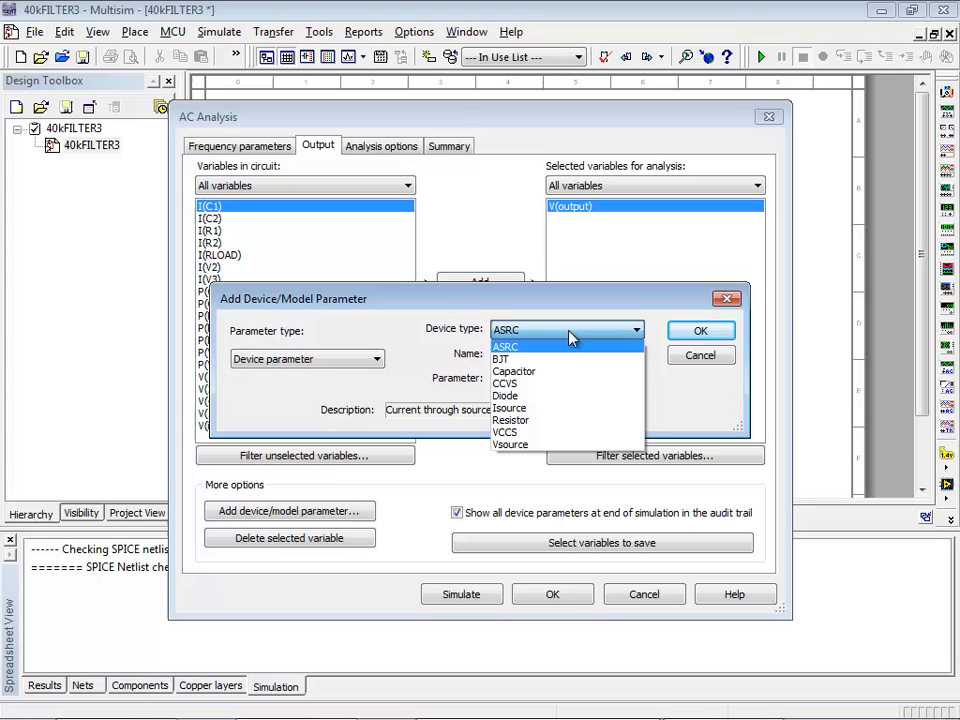
left_click(510, 420)
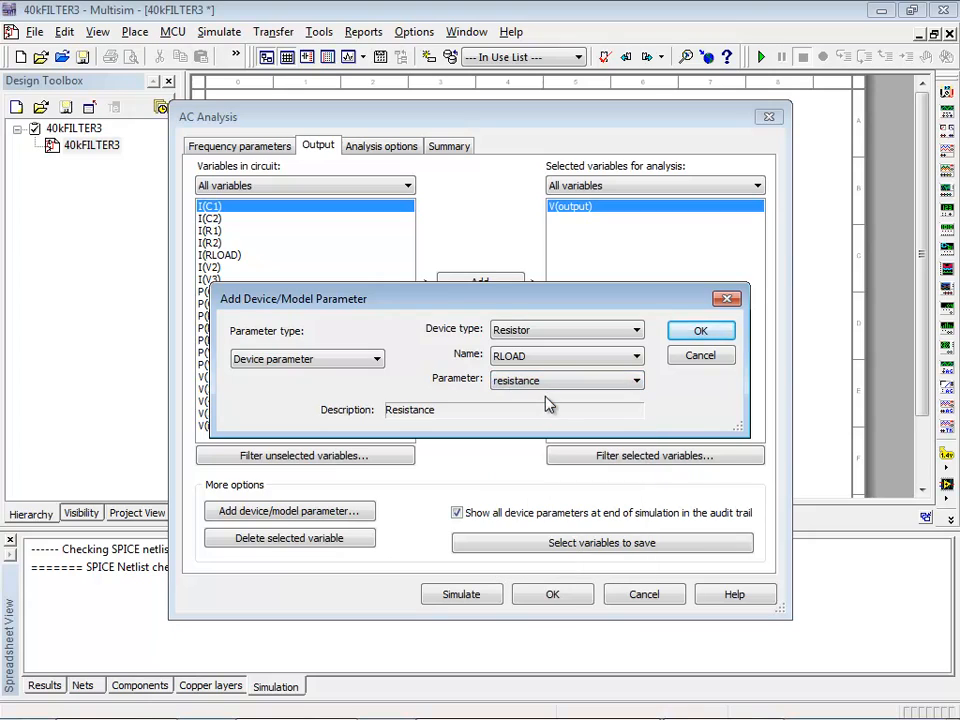
left_click(701, 330)
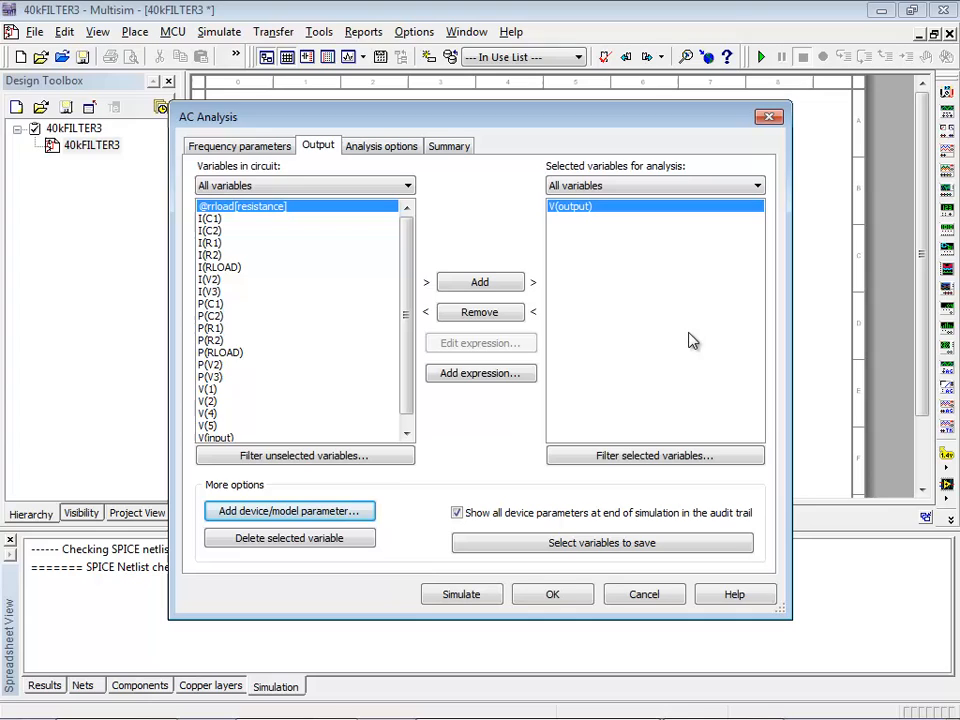
left_click(480, 373)
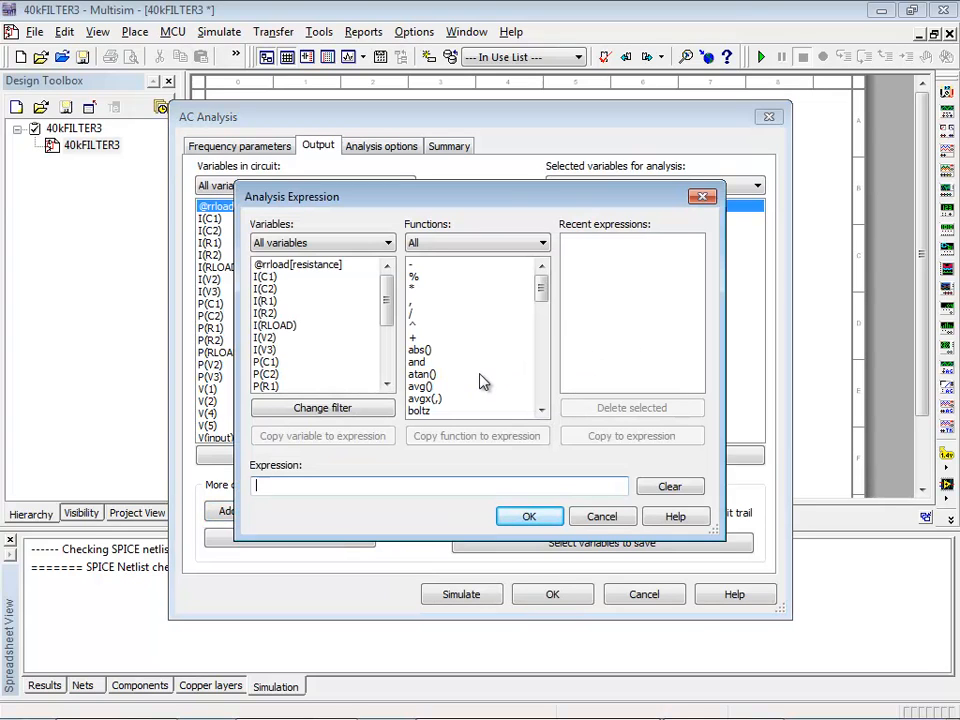
type("V")
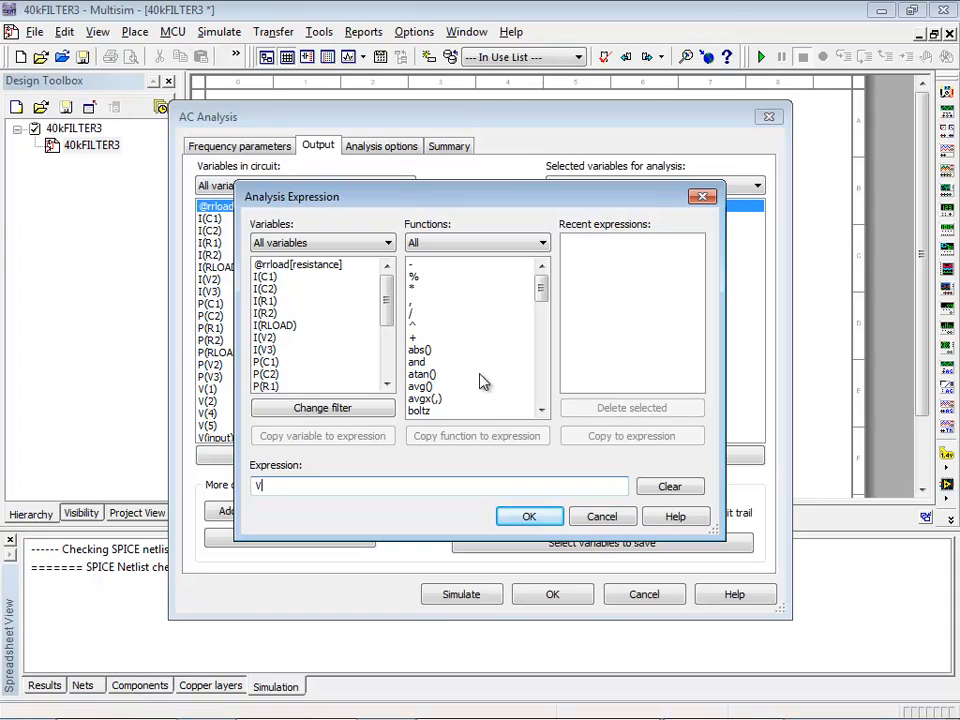
type("(output)")
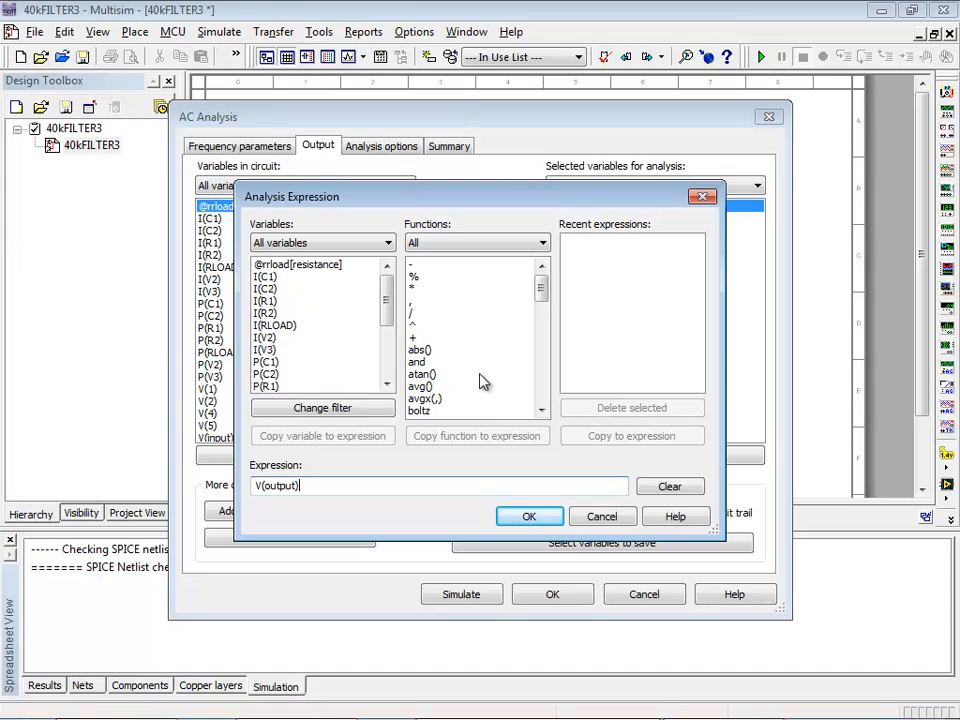
type("^2/(")
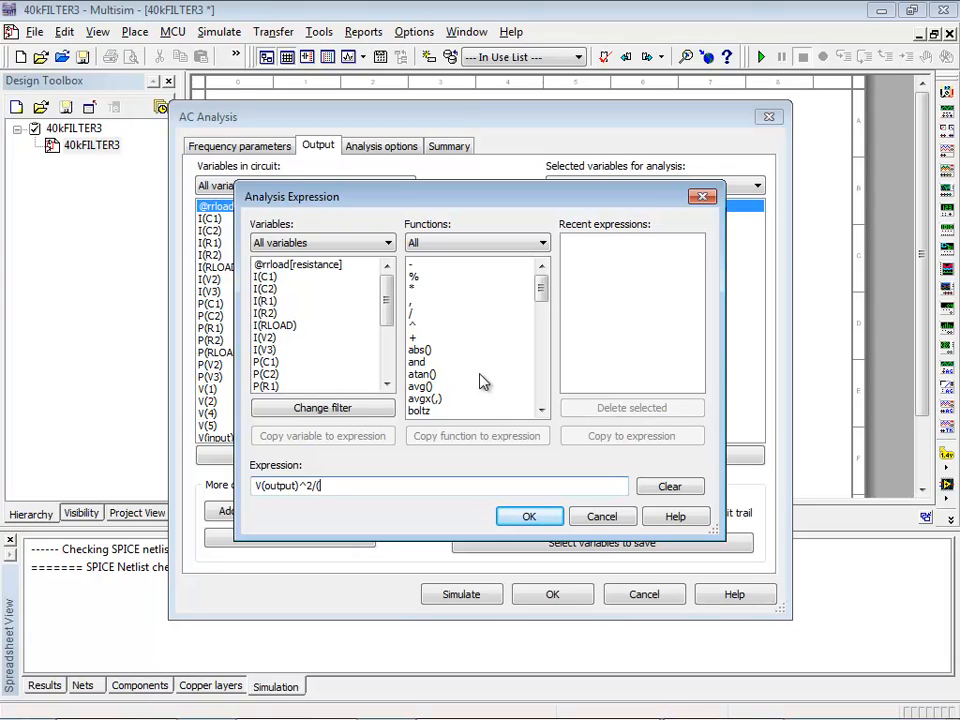
left_click(300, 264)
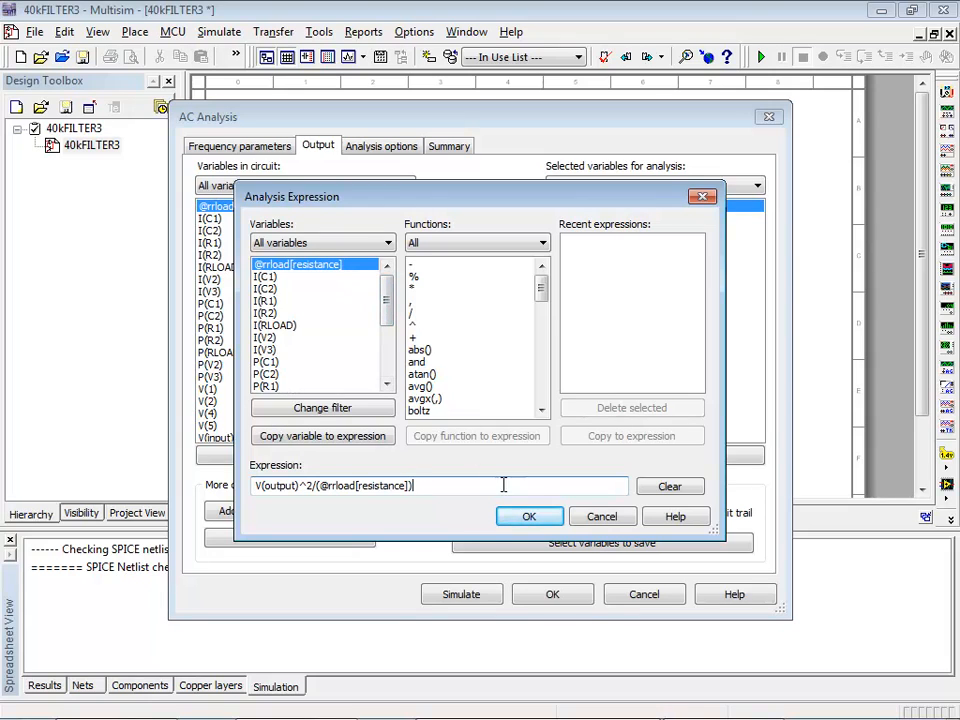
left_click(529, 516)
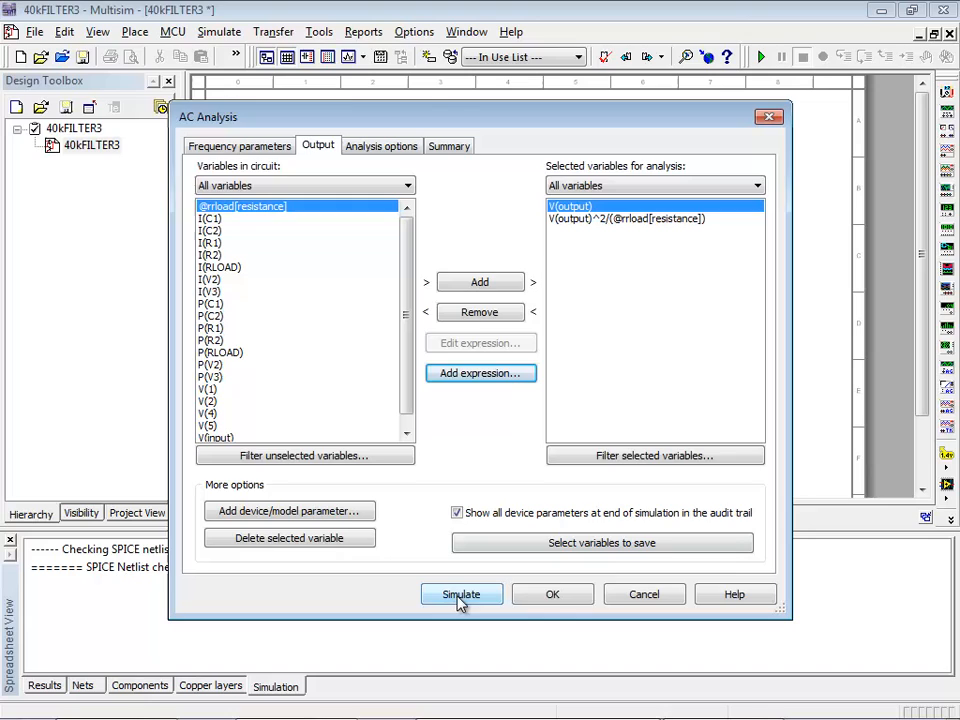
Run the AC analysis and use cursors to find the magnitude peak near 39.8 kHz
left_click(461, 594)
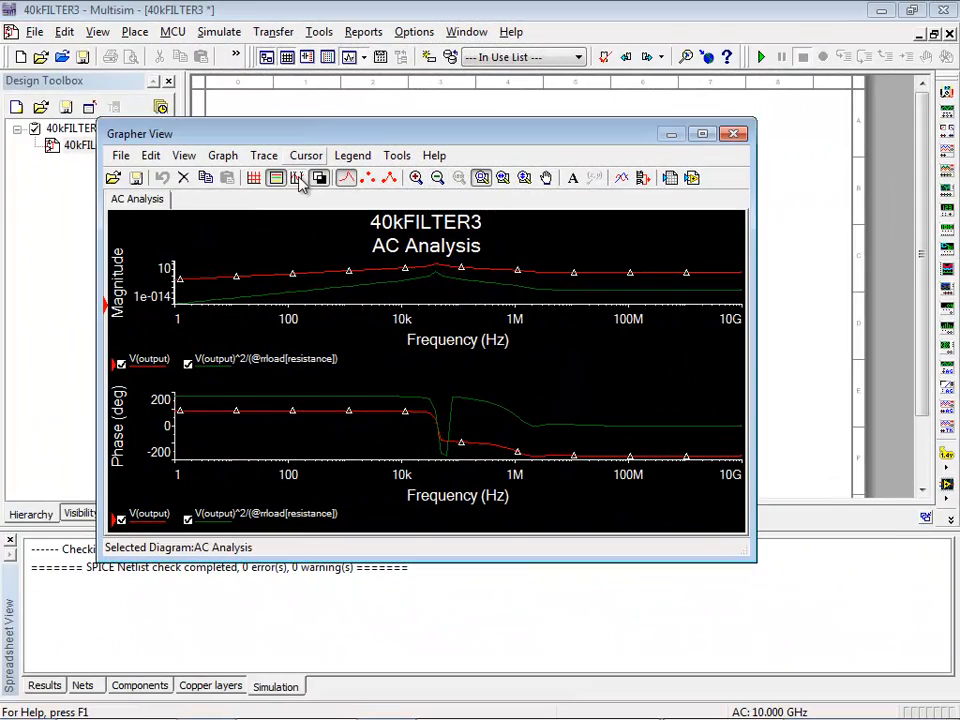
left_click(300, 177)
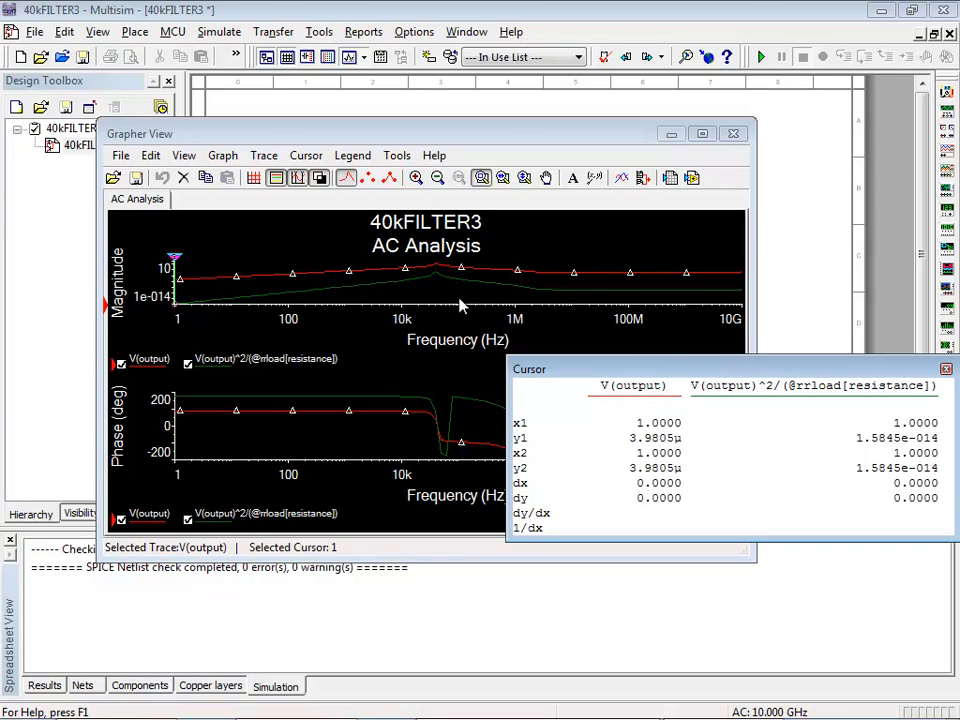
left_click(175, 261)
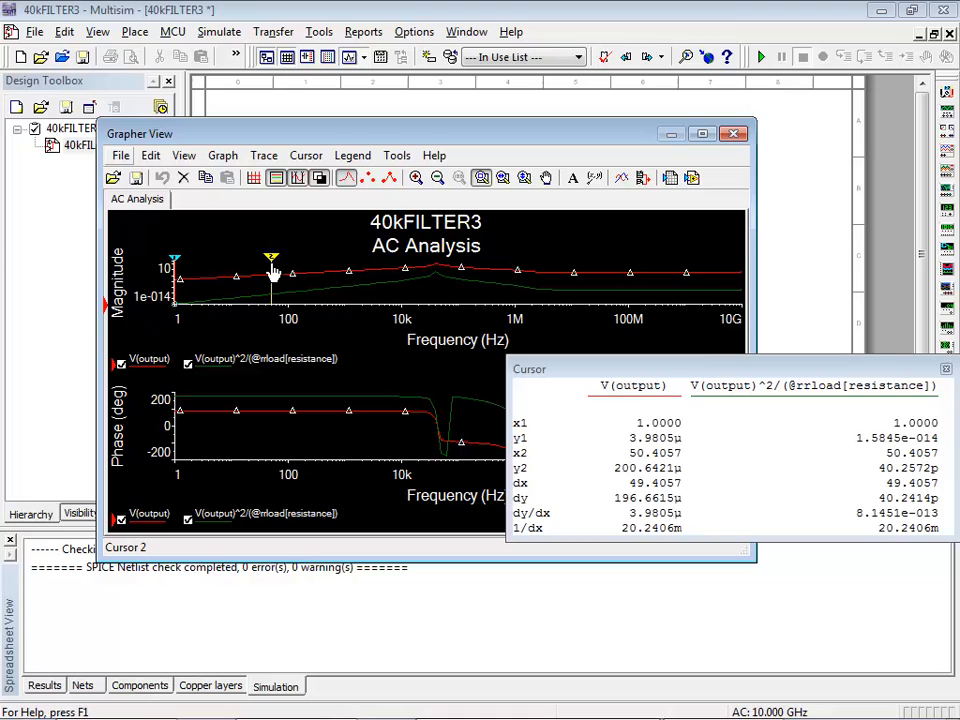
right_click(272, 275)
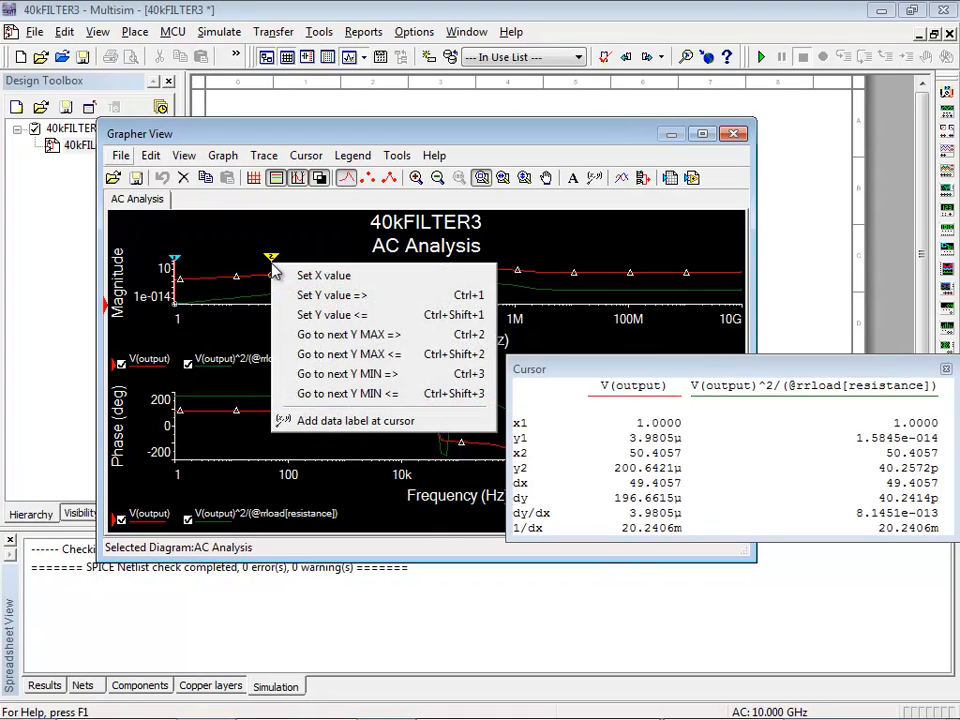
mouse_move(324, 275)
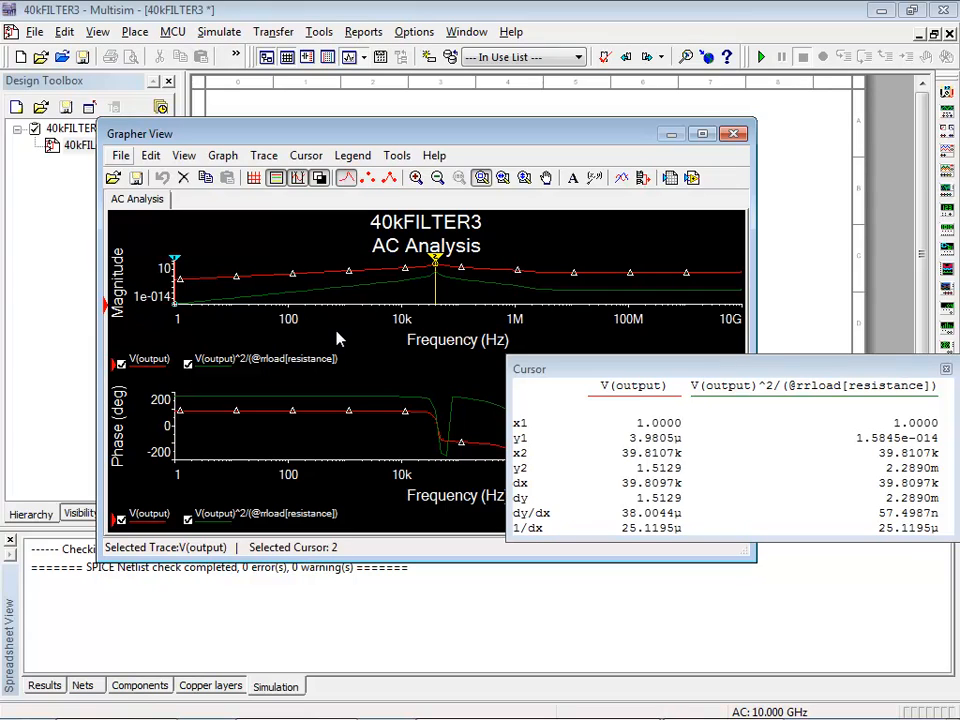
mouse_move(607, 192)
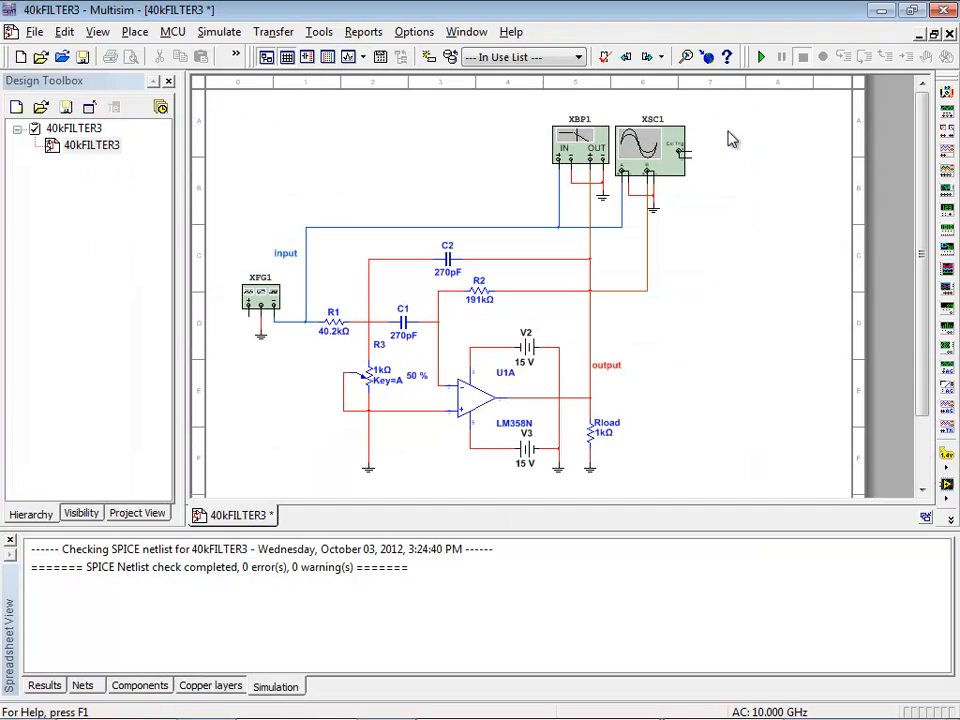
Rerun the AC analysis on V(output) alone, dropping the power expression and showing all device parameters
left_click(218, 31)
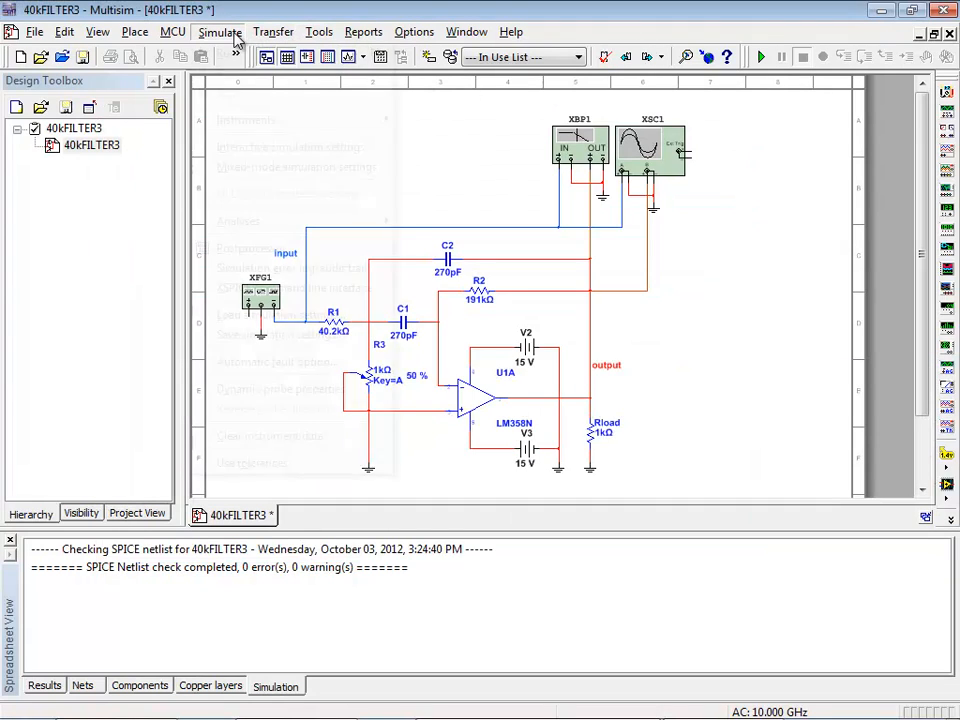
left_click(219, 31)
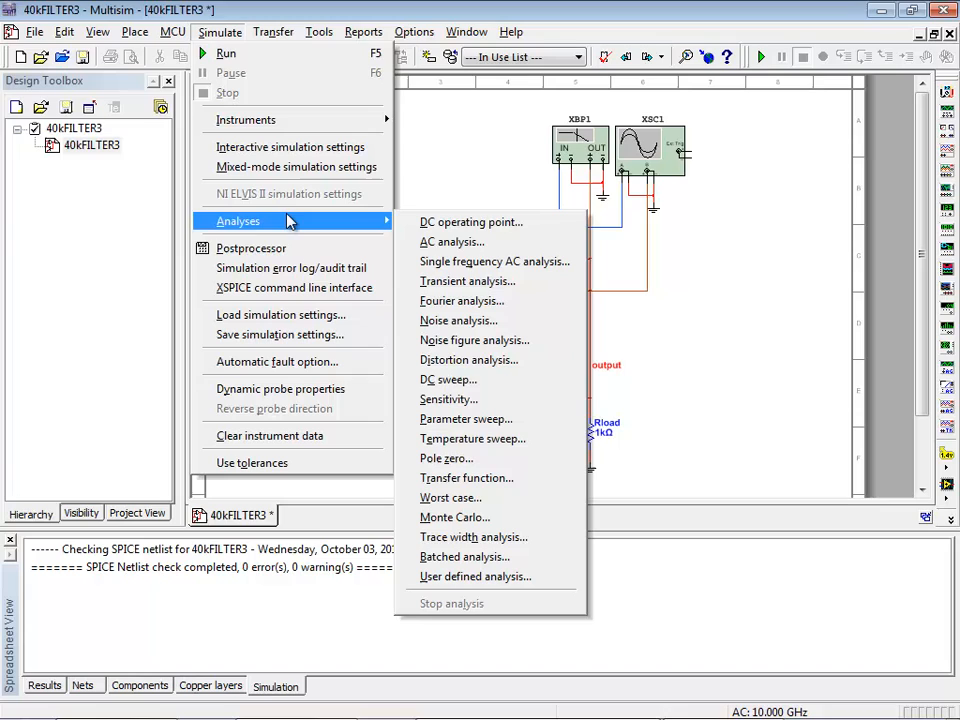
left_click(451, 241)
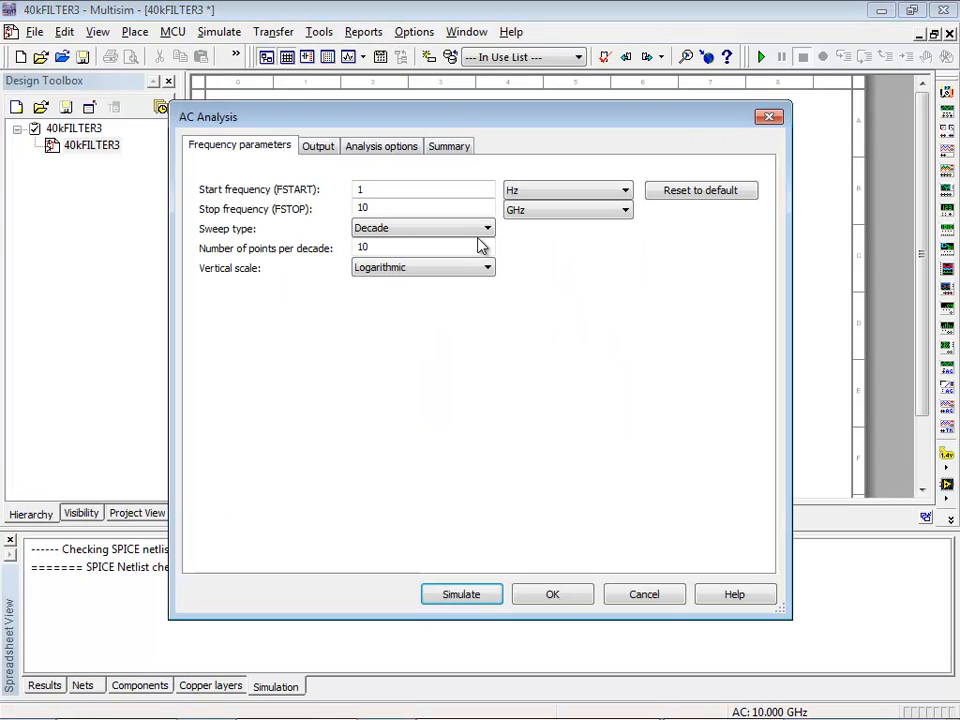
left_click(318, 146)
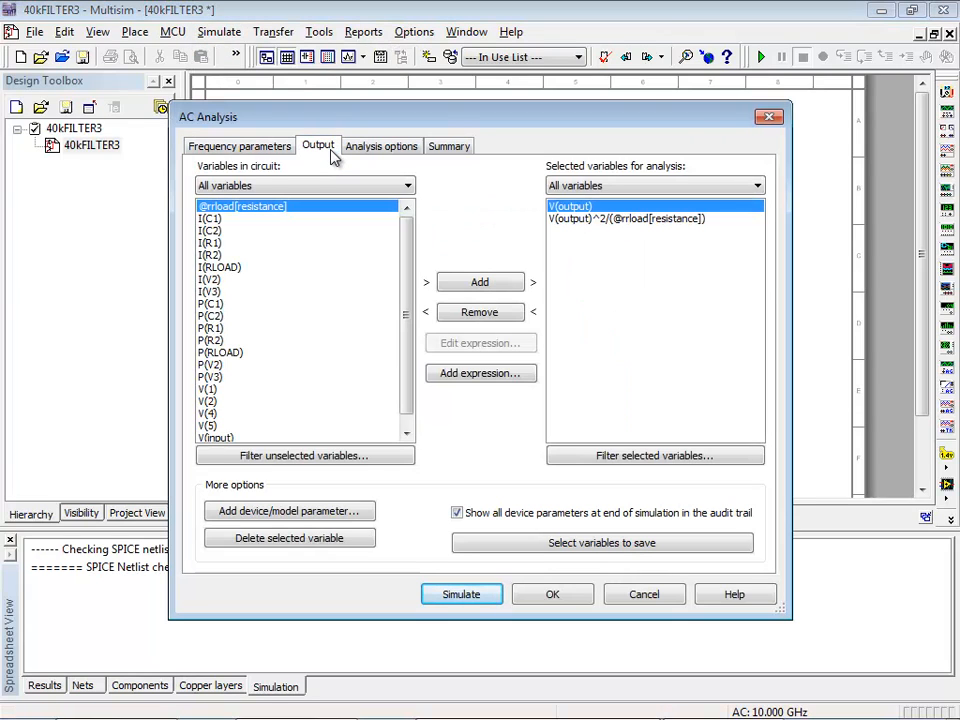
left_click(624, 218)
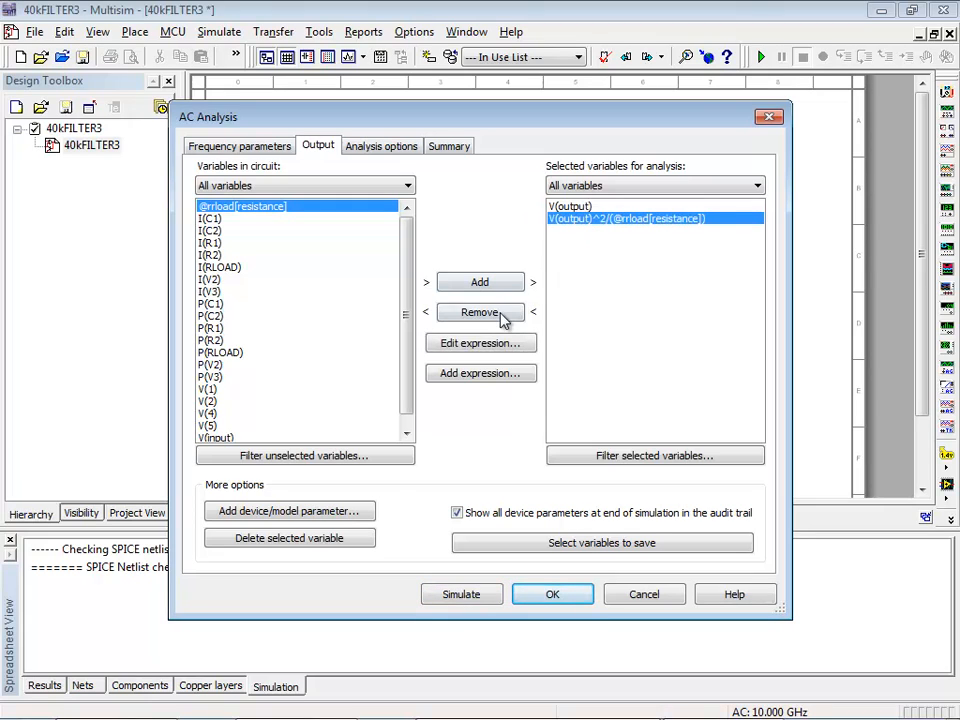
left_click(480, 312)
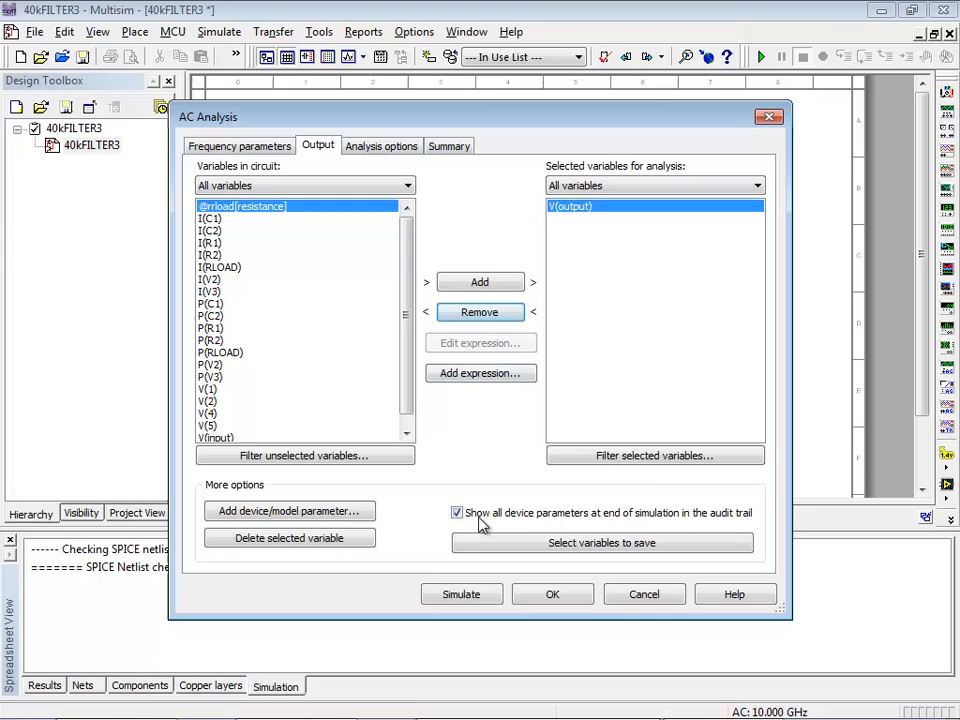
left_click(461, 594)
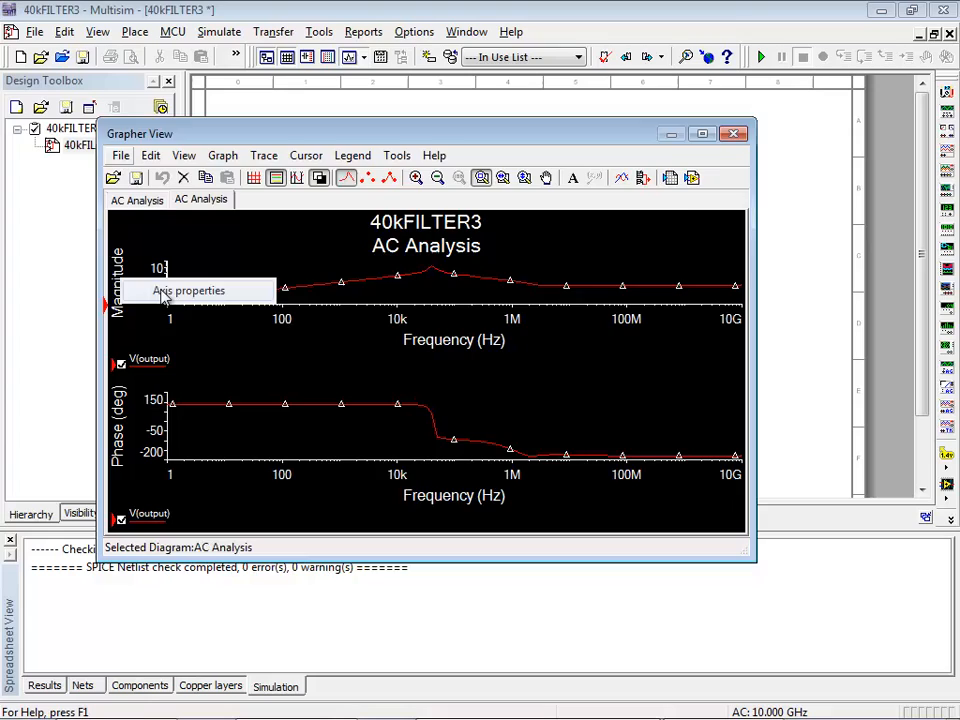
Relabel the magnitude axis 'Gain' in decibels with maximum 10 and 2 minor ticks
left_click(189, 290)
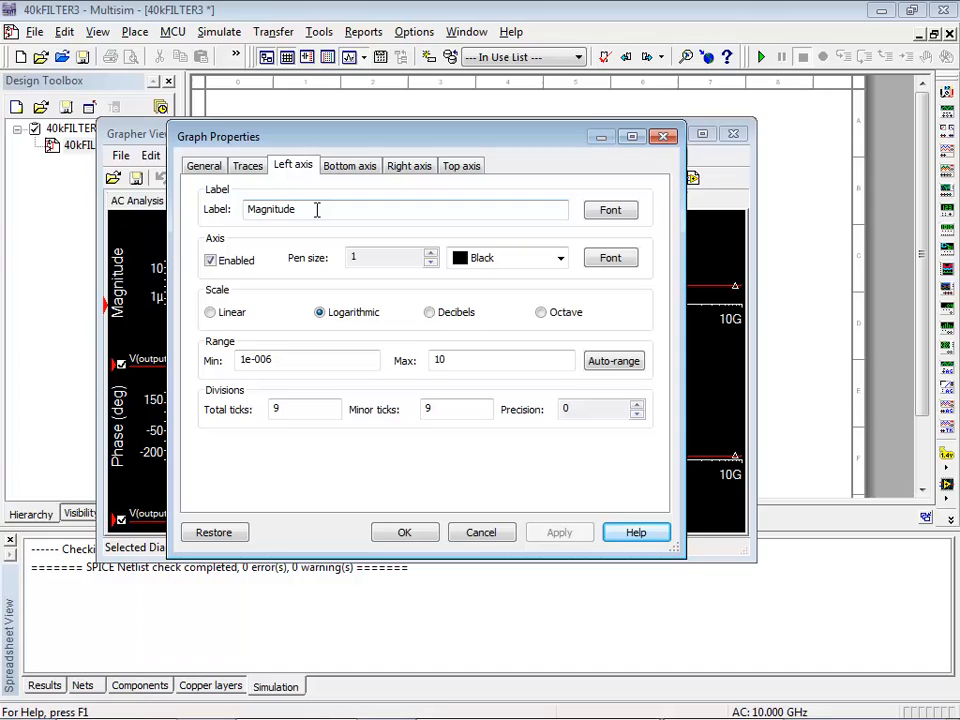
type("Gain")
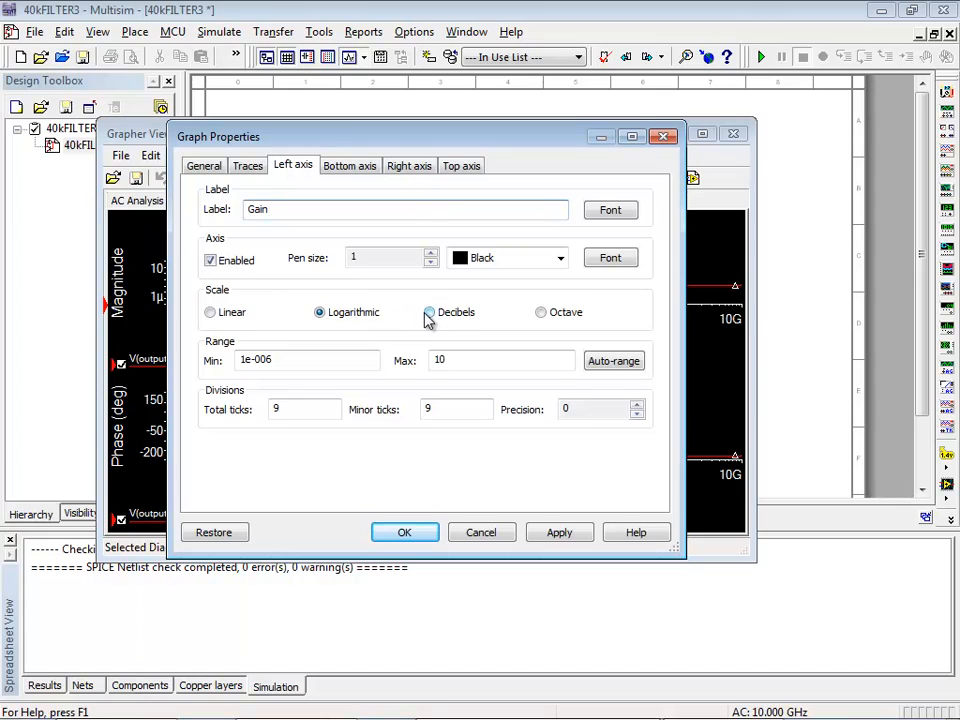
left_click(429, 312)
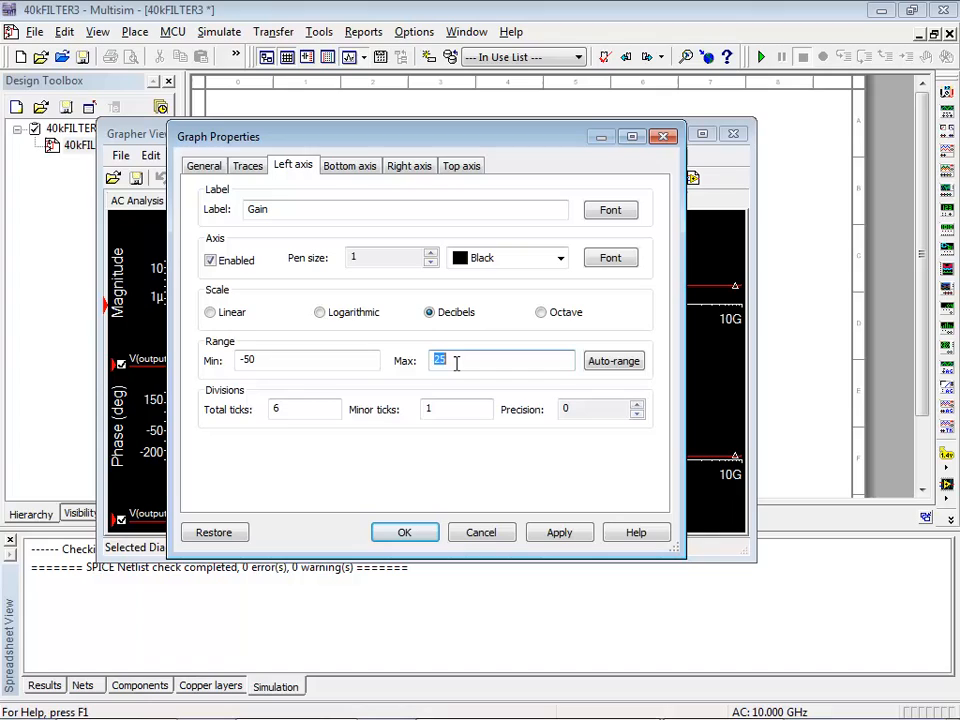
type("10")
left_click(304, 409)
type("4")
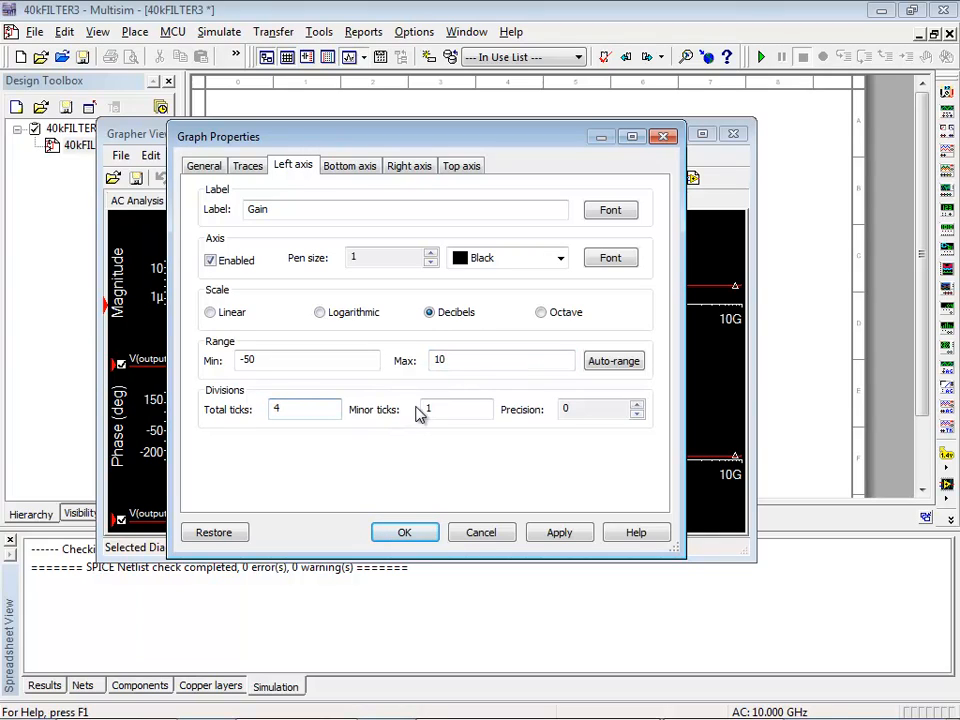
type("2")
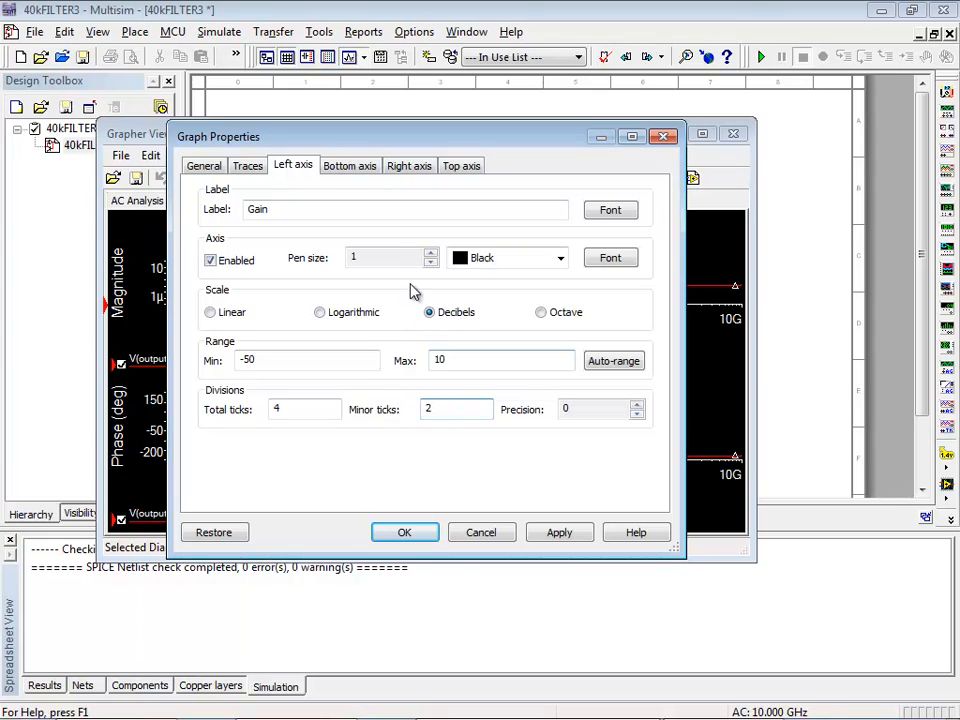
Start the frequency axis at 1 kHz and confirm the axis changes
left_click(349, 165)
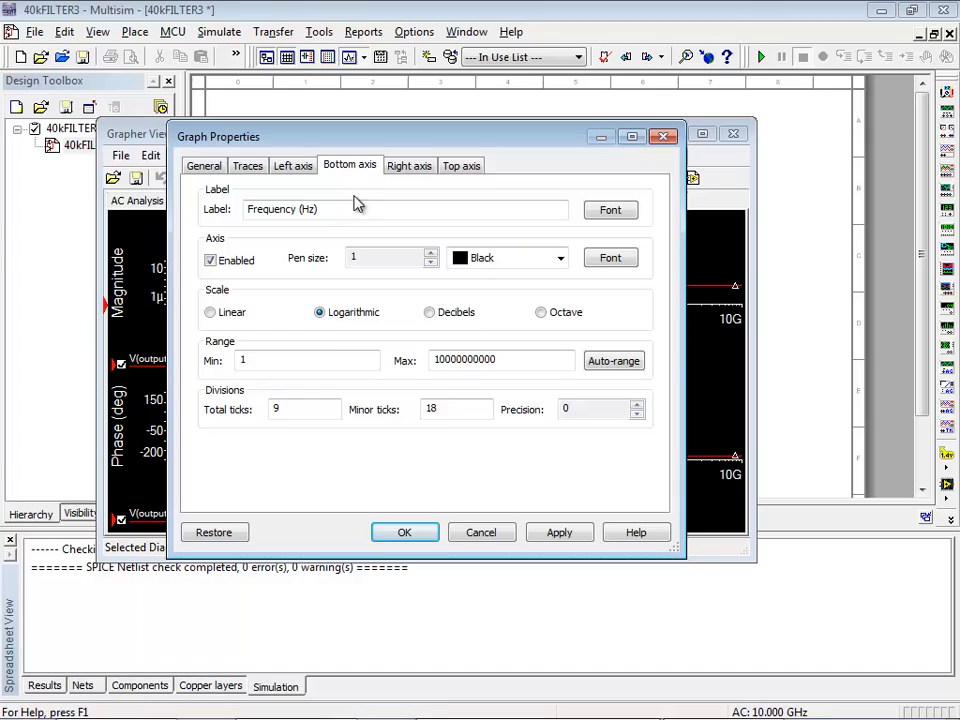
left_click(307, 360)
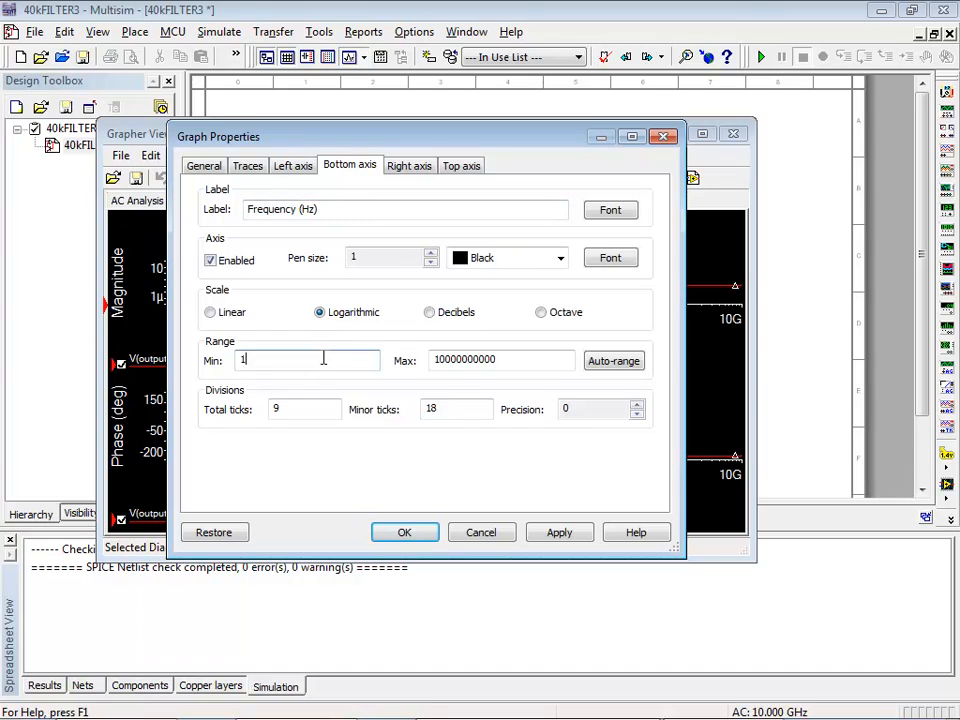
type("000")
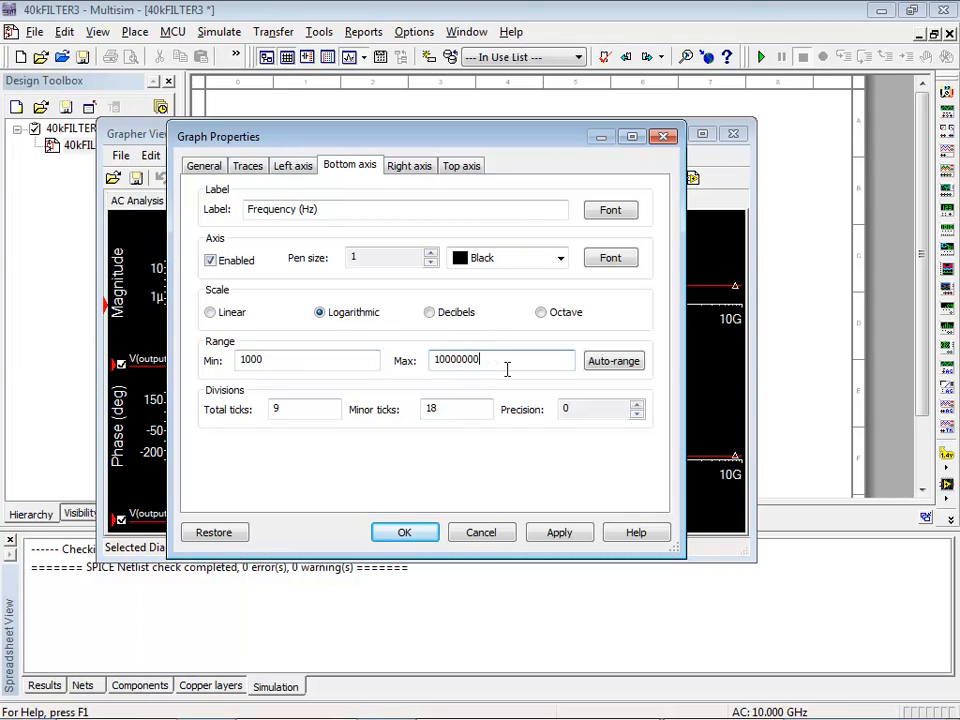
left_click(559, 532)
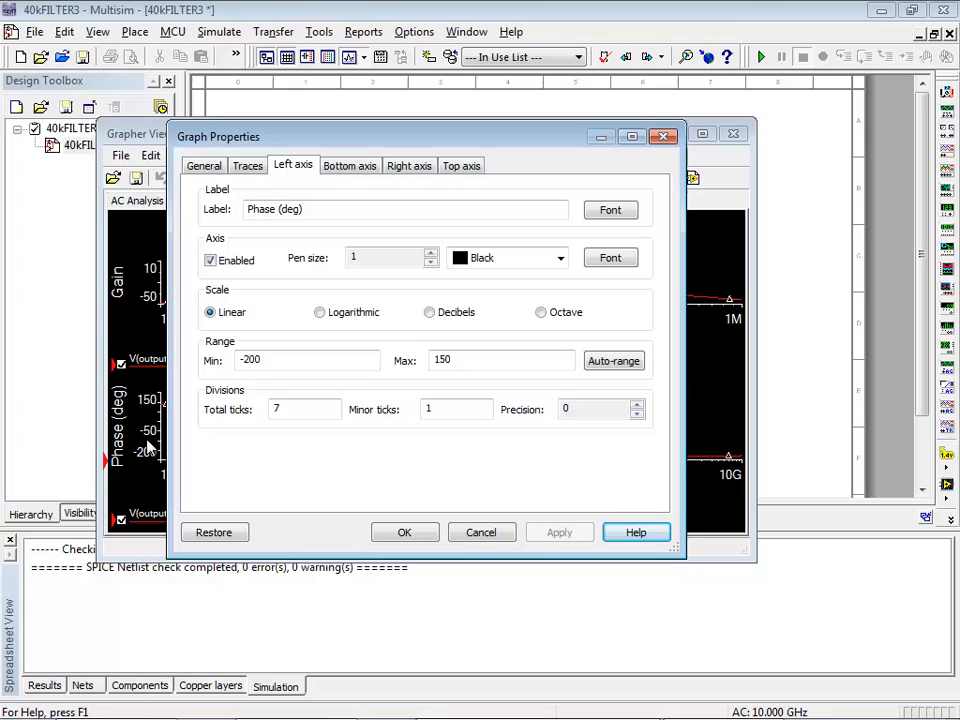
Set the phase axis range to -180 to 180 degrees
left_click(290, 360)
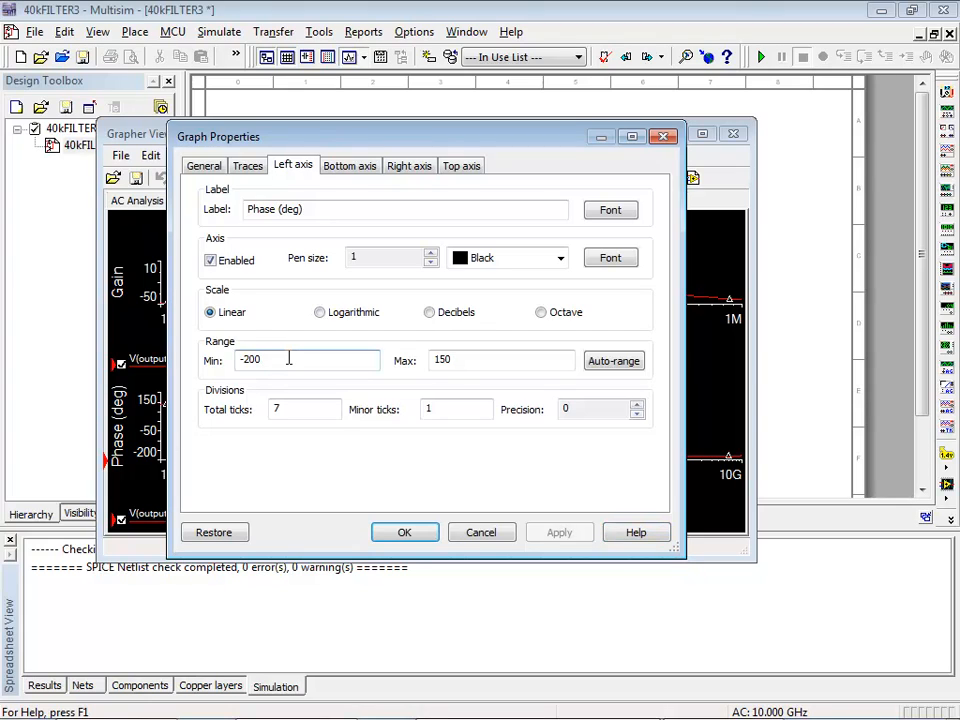
type("-180")
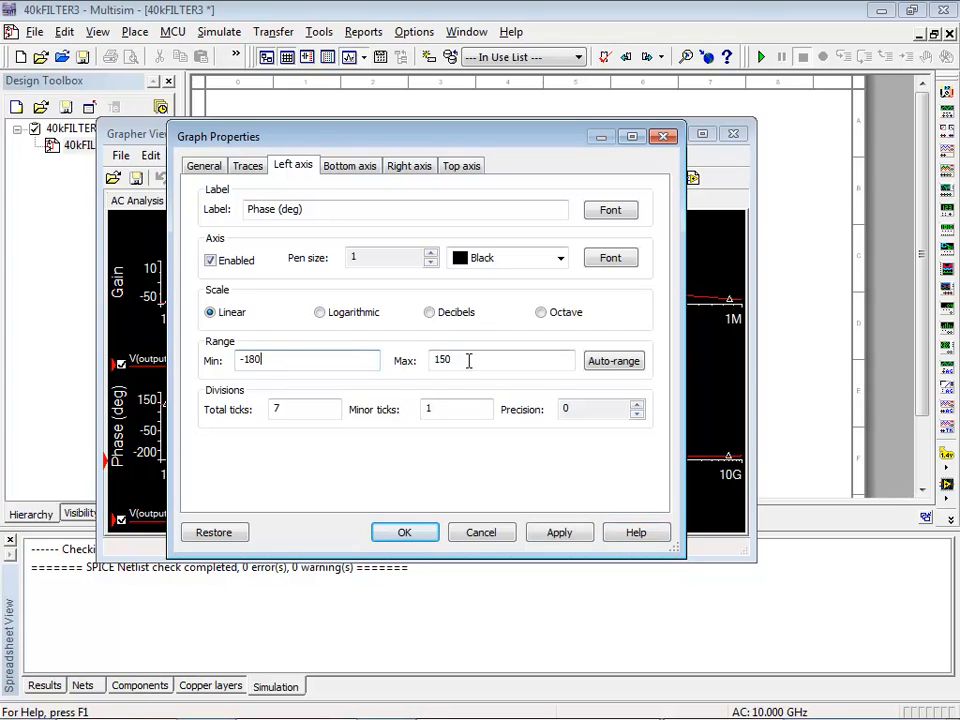
type("180")
left_click(304, 409)
type("4")
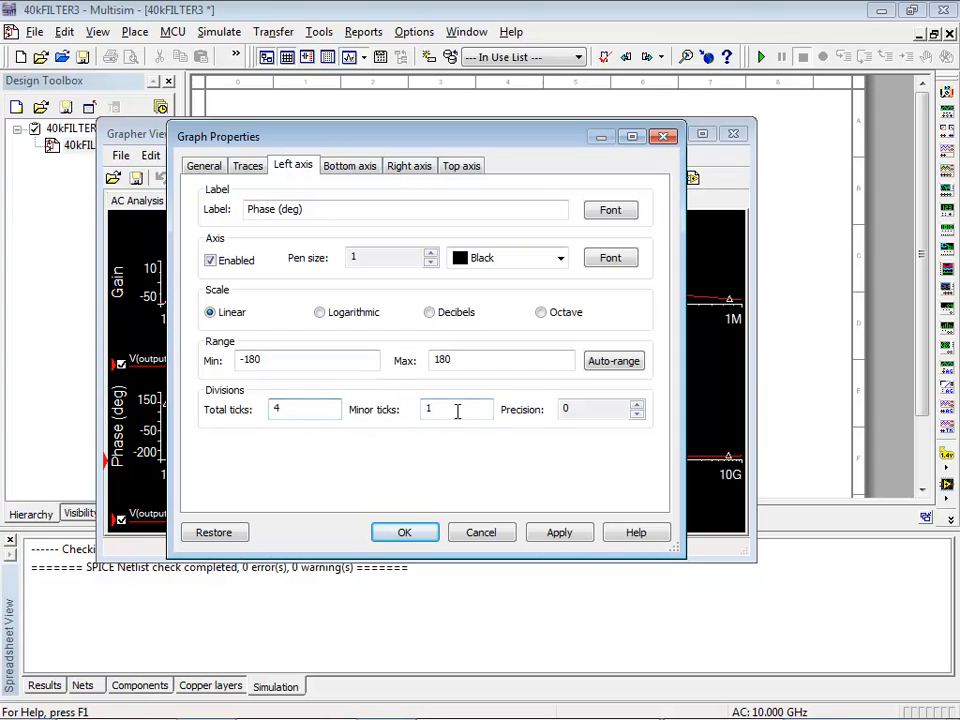
left_click(636, 404)
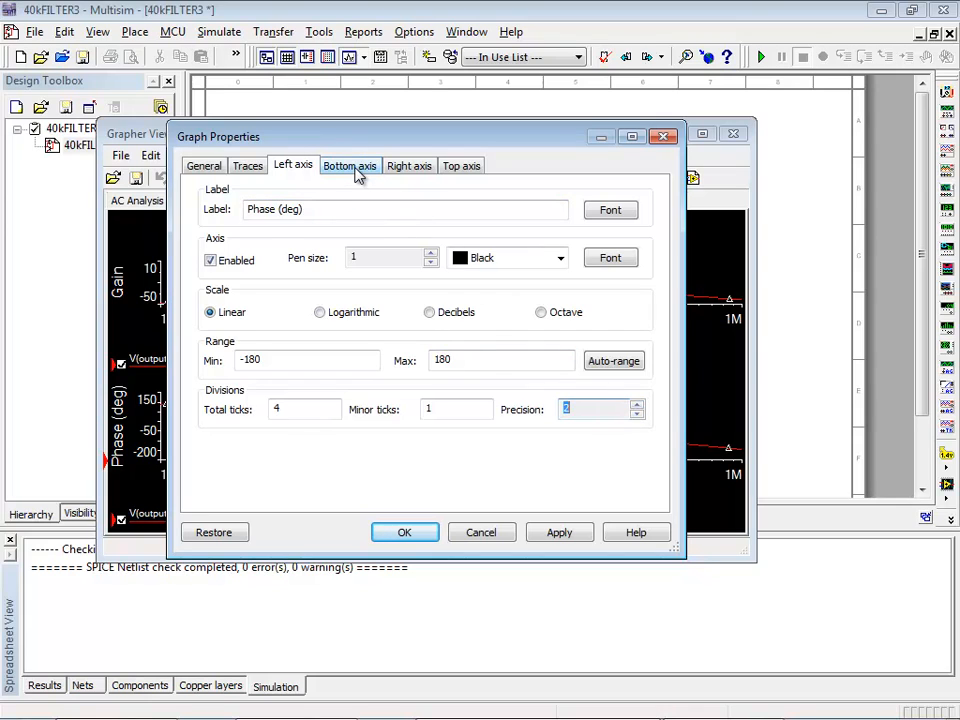
Set the phase plot's frequency axis to 1 kHz–1 MHz, apply, and close Grapher View
left_click(349, 165)
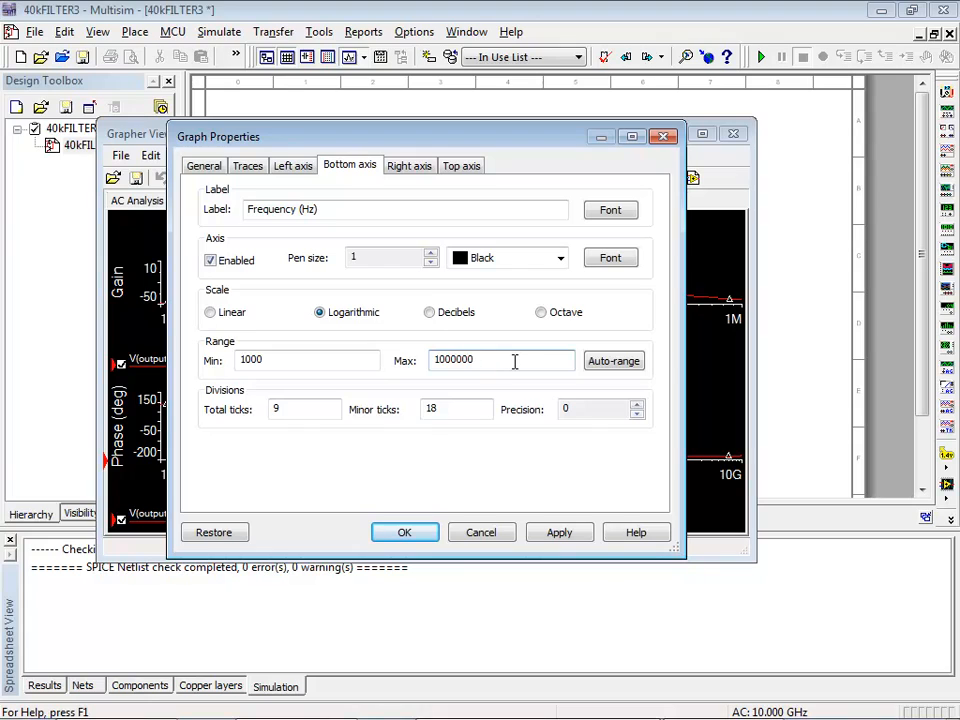
left_click(559, 532)
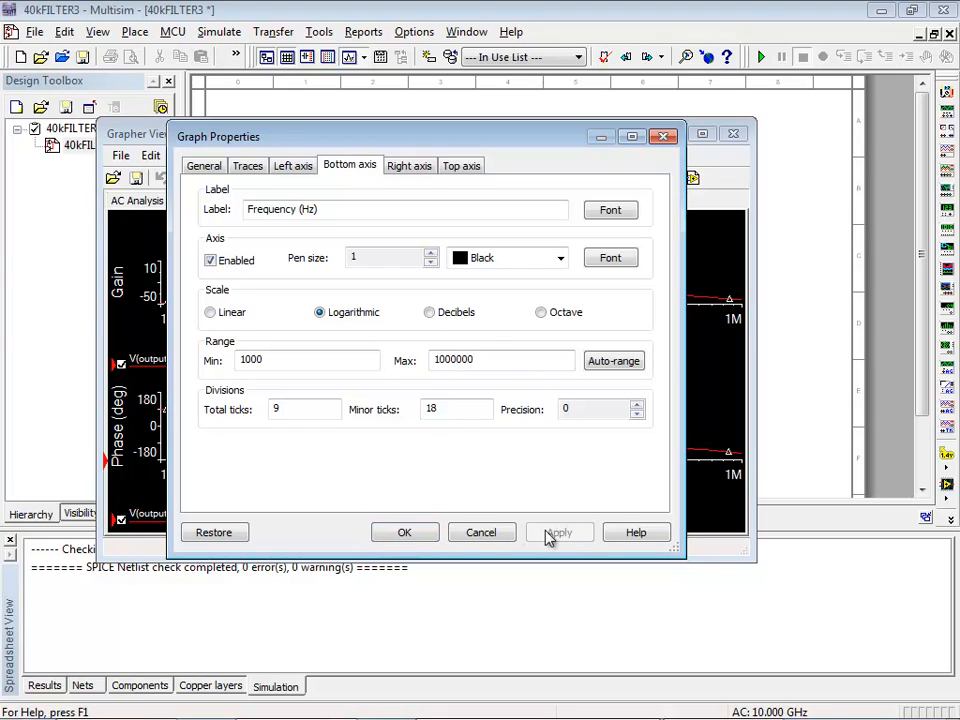
left_click(405, 532)
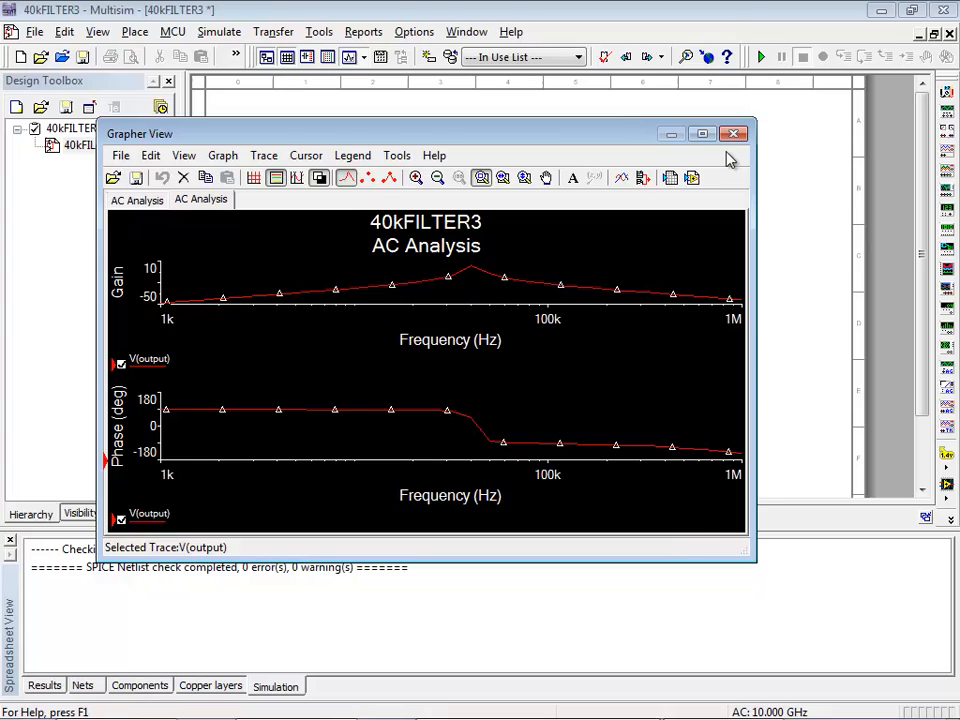
left_click(734, 133)
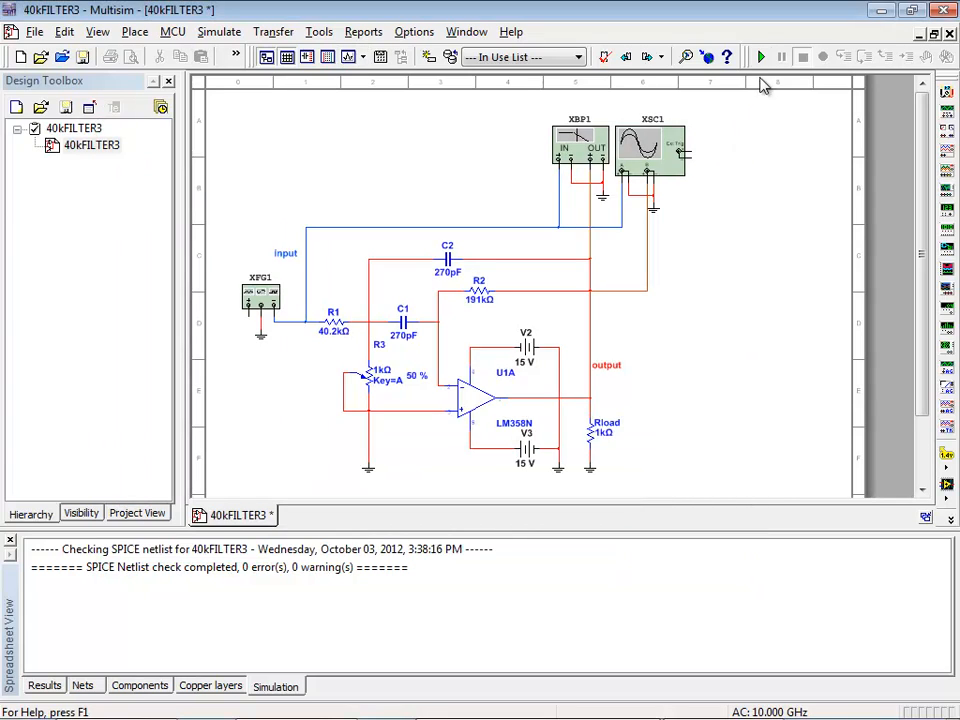
Rerun the simulation and choose the Page_2:Graph_1 AC gain graph to overlay on the Bode Plotter-XBP1 results
left_click(762, 56)
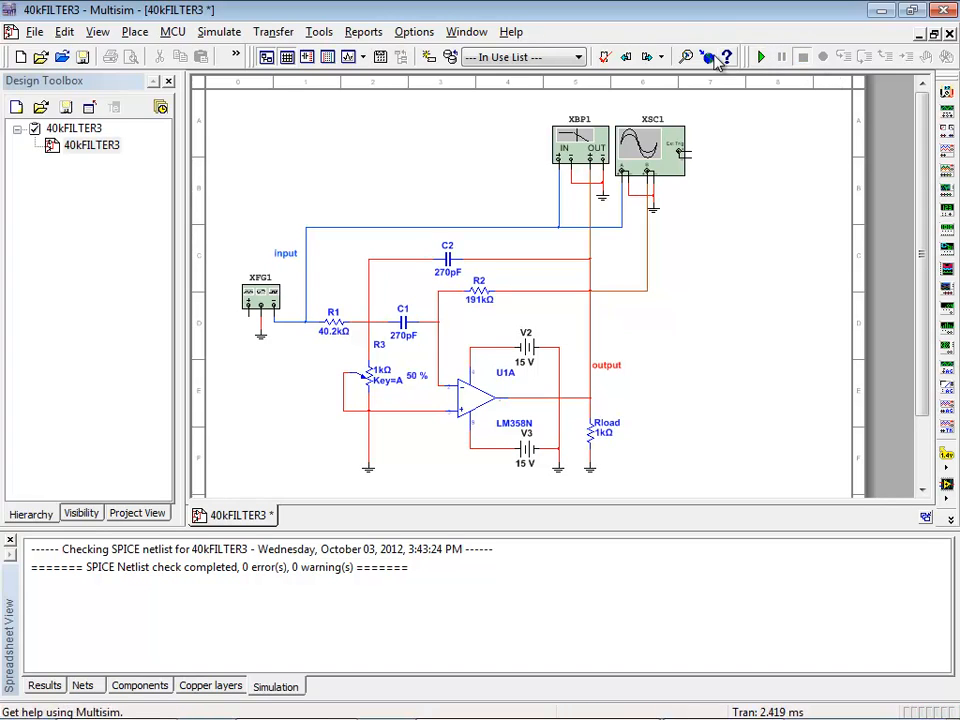
left_click(97, 31)
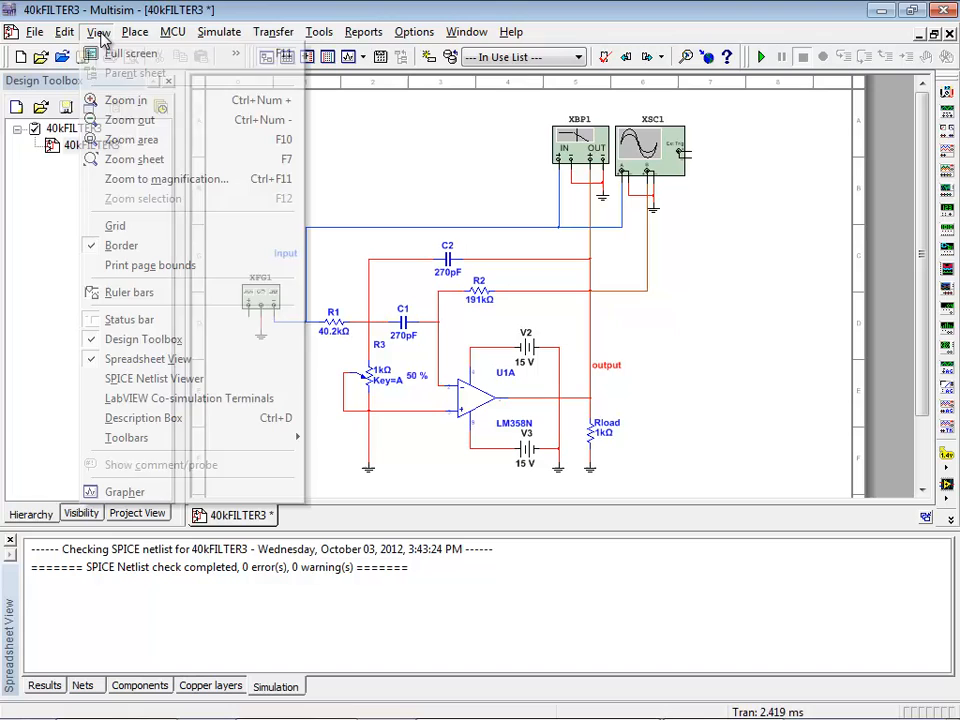
left_click(125, 491)
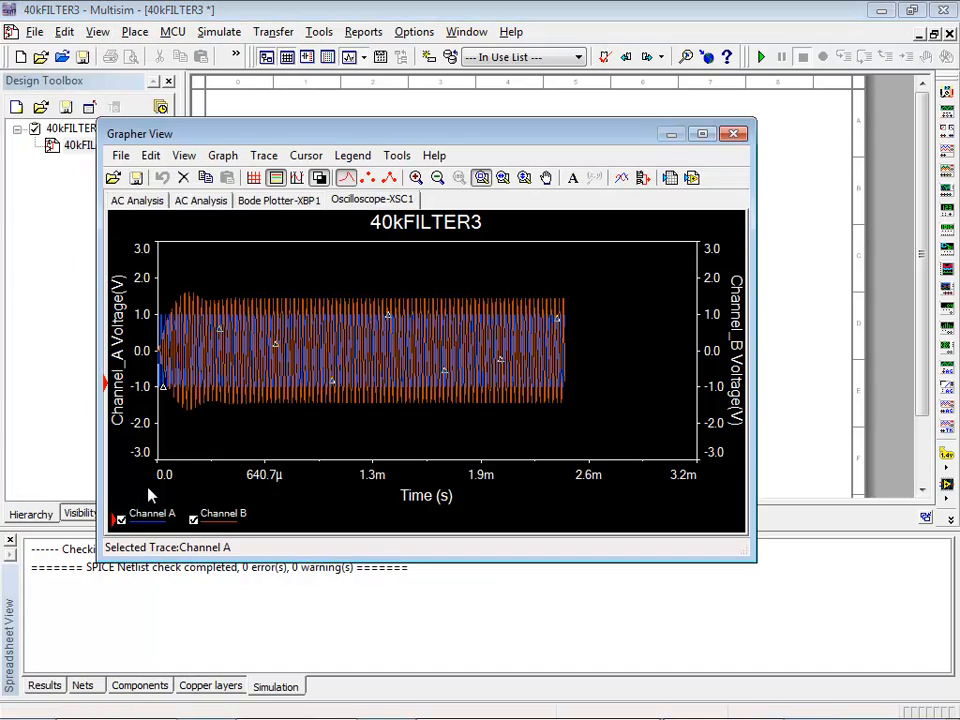
left_click(279, 200)
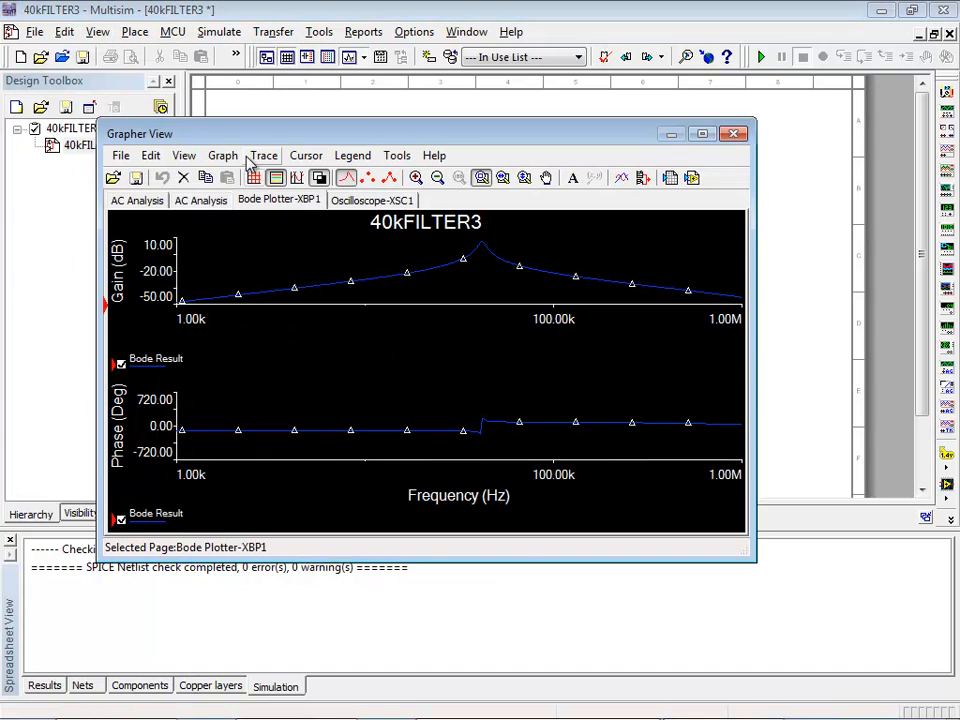
left_click(223, 155)
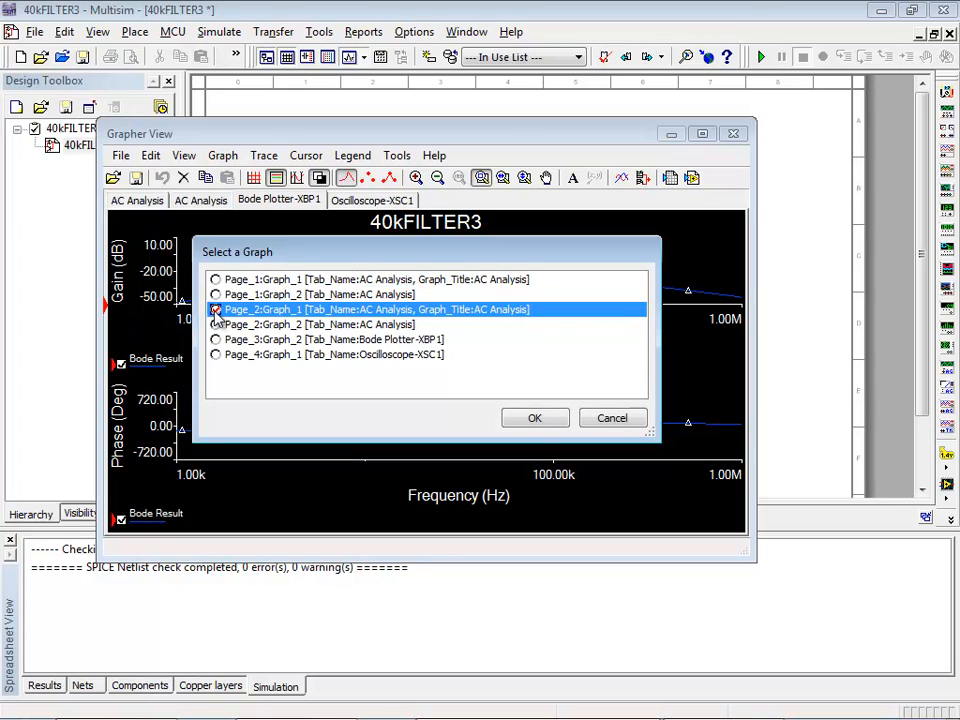
left_click(534, 418)
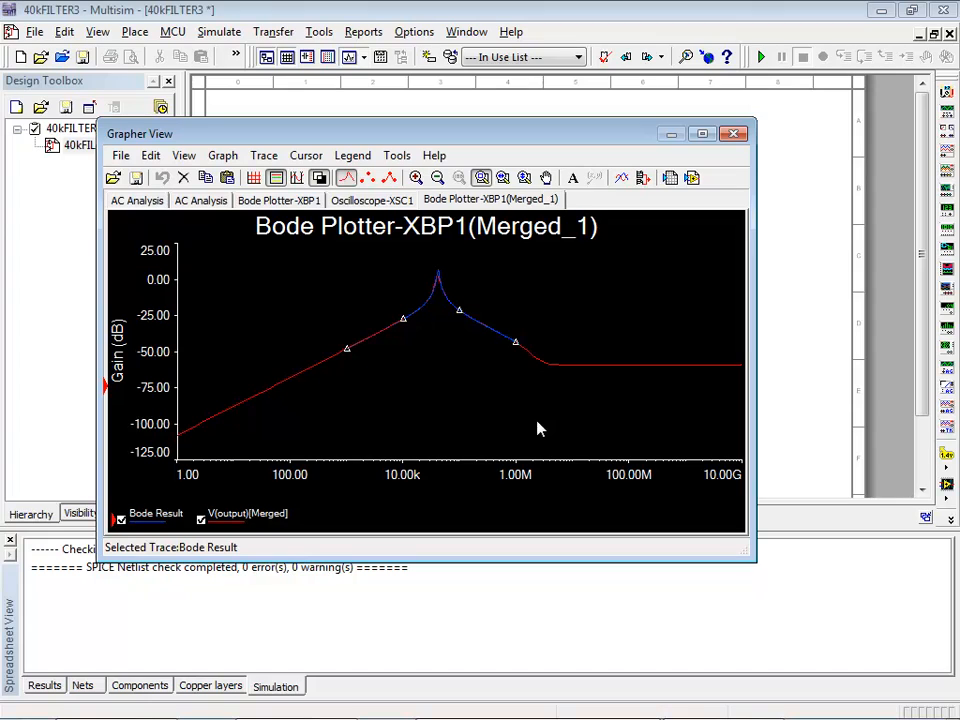
mouse_move(415, 308)
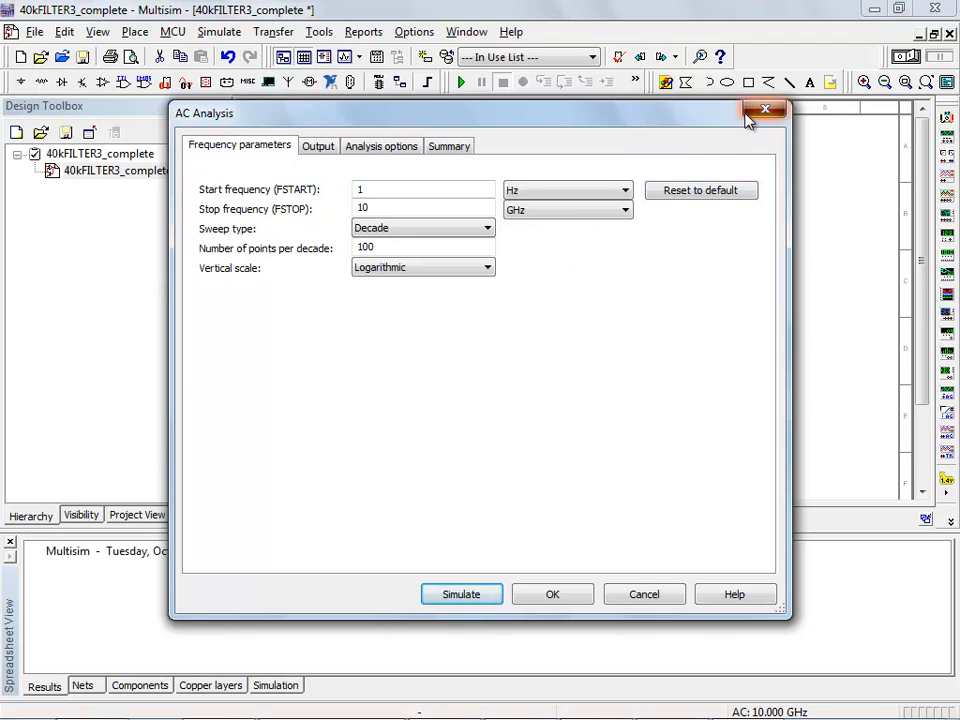
View the merged Bode Result and V(output) gain plot, then bring up the list of analyses
left_click(765, 109)
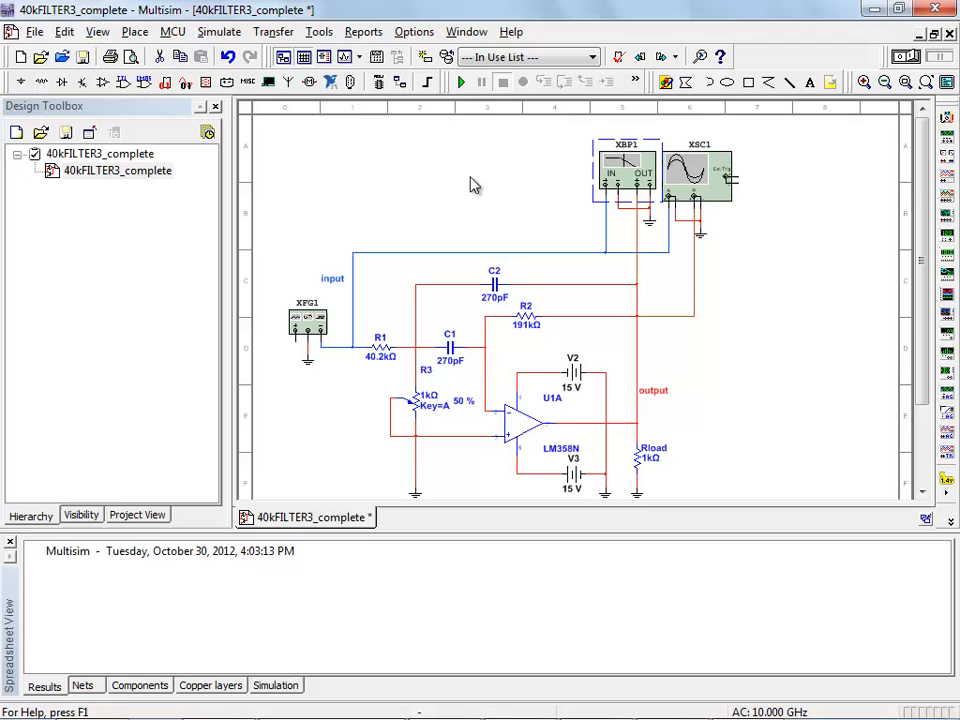
left_click(97, 31)
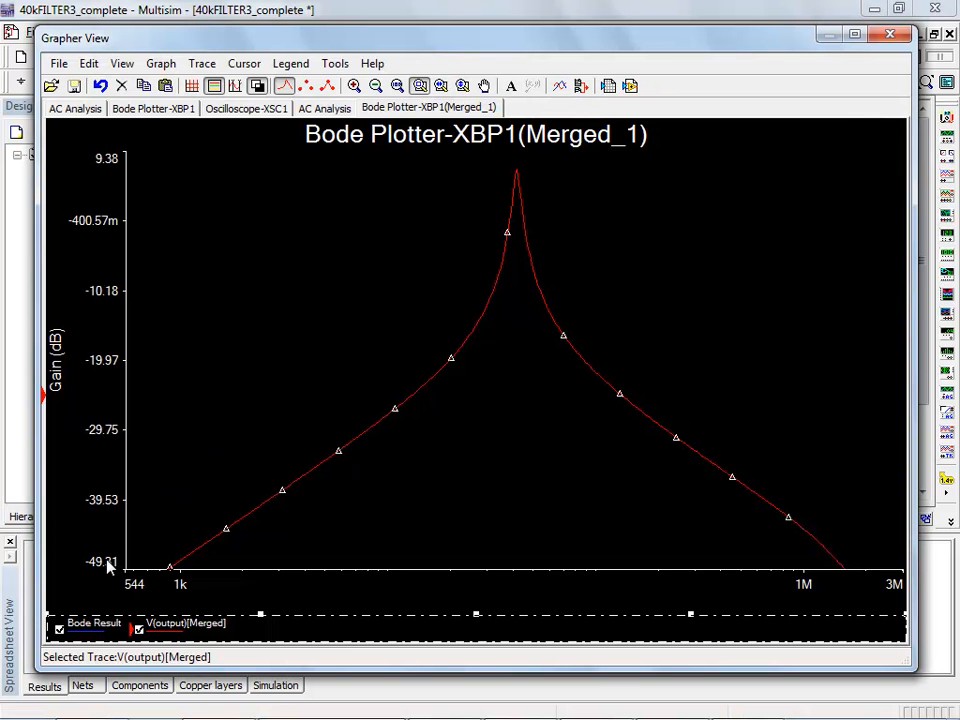
left_click(139, 623)
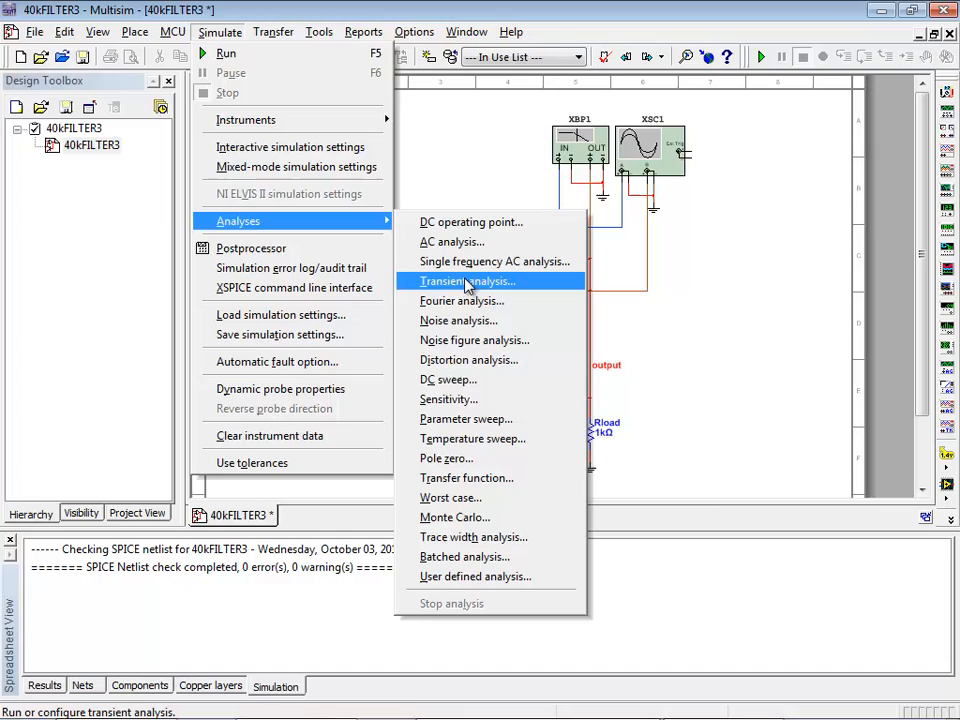
Run a 1 ms transient analysis of V(input) and V(output) and compare it with the Oscilloscope-XSC1 capture
left_click(465, 281)
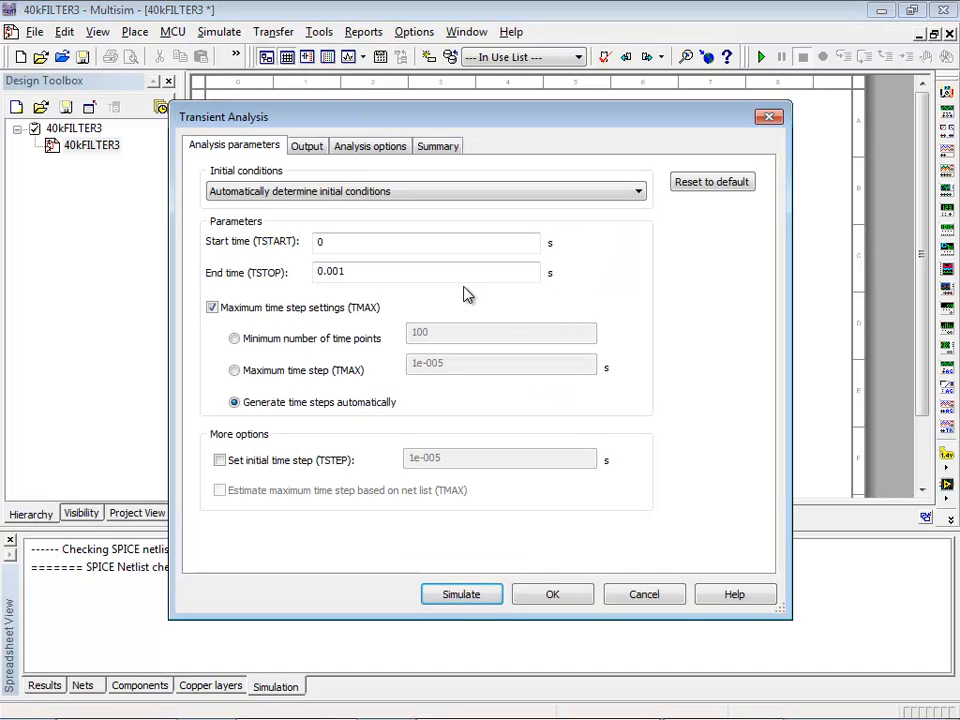
left_click(234, 370)
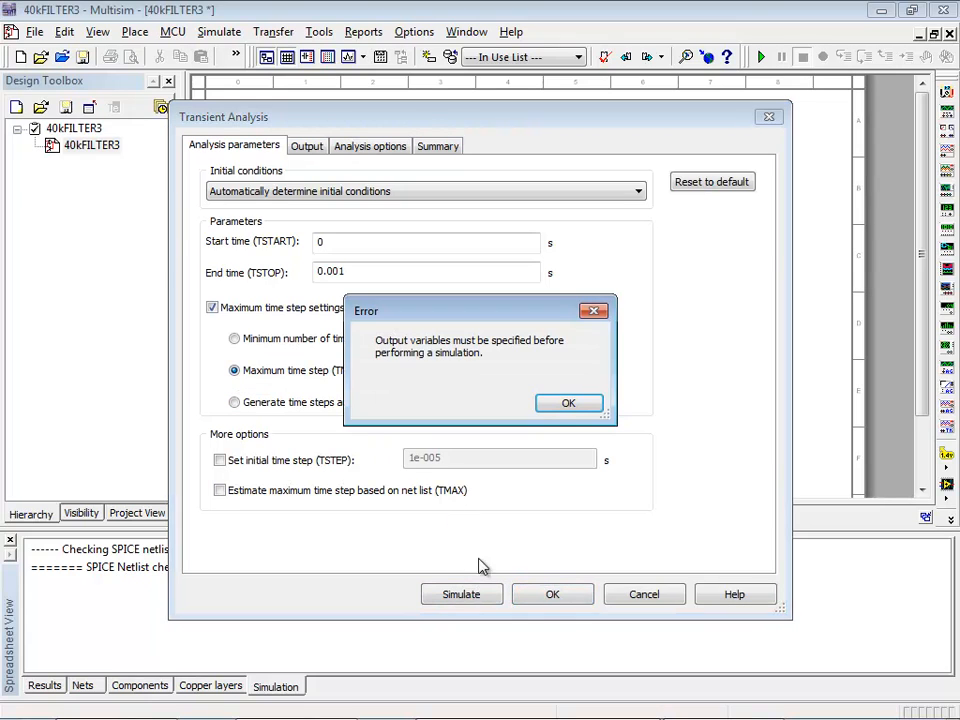
left_click(568, 402)
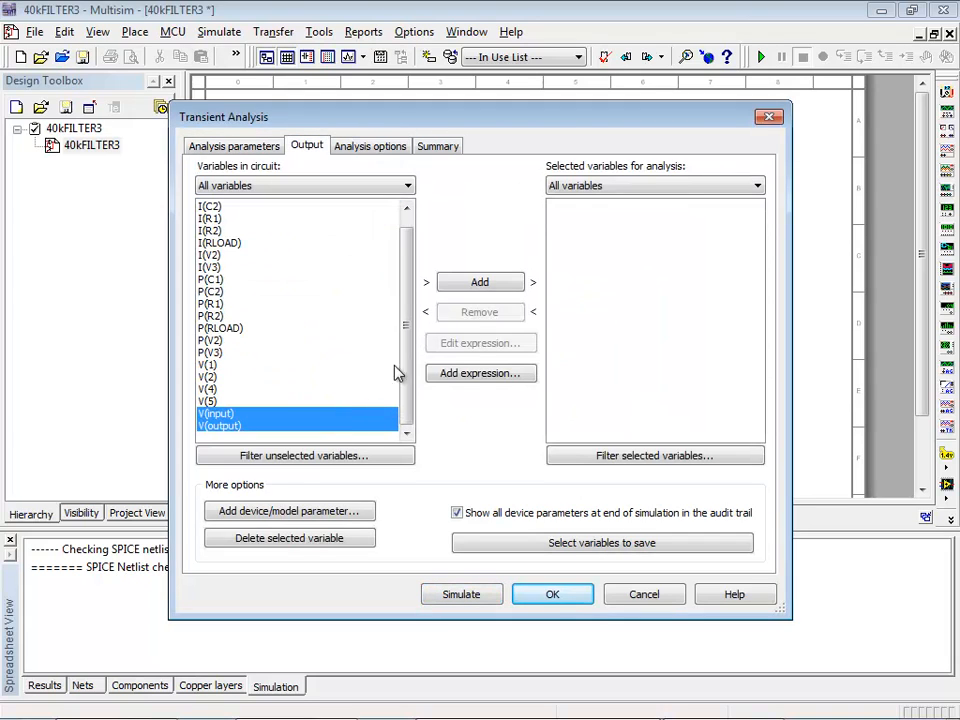
left_click(479, 281)
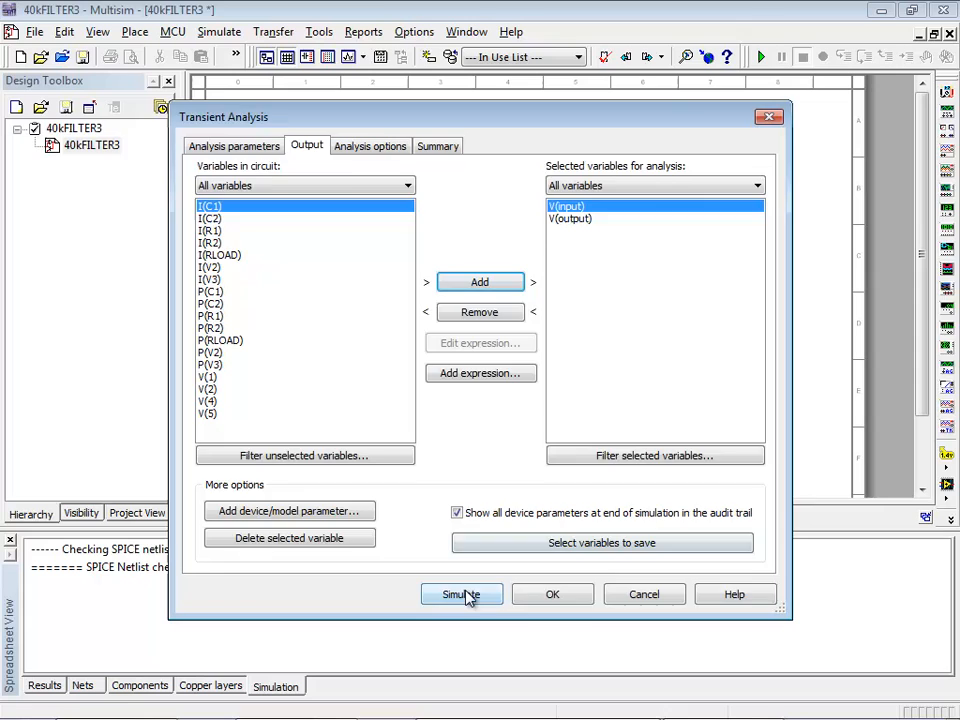
left_click(461, 594)
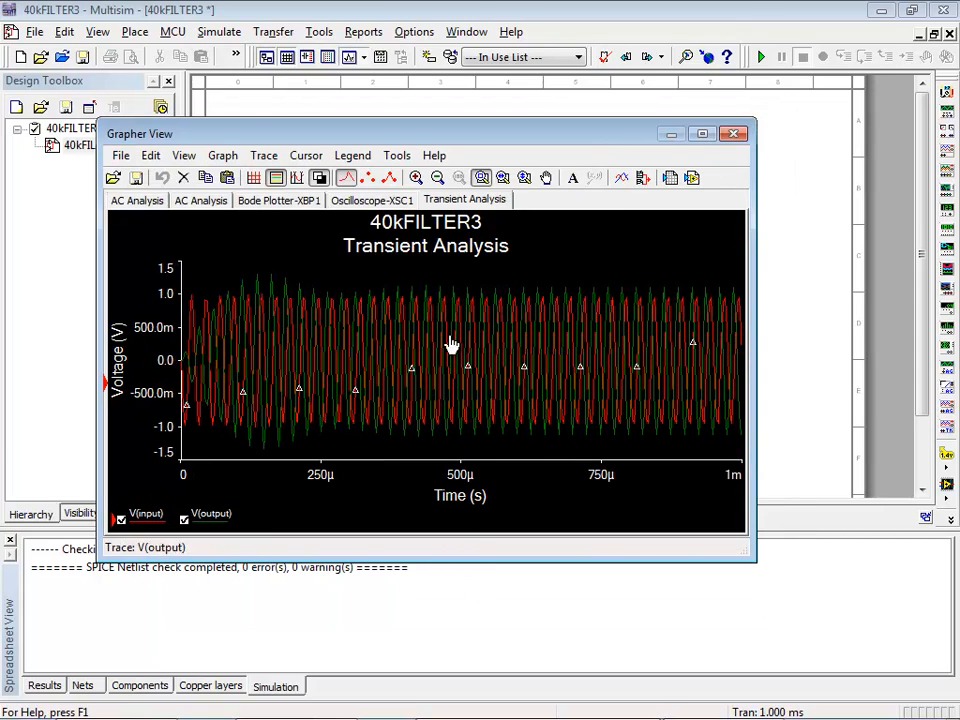
left_click(372, 200)
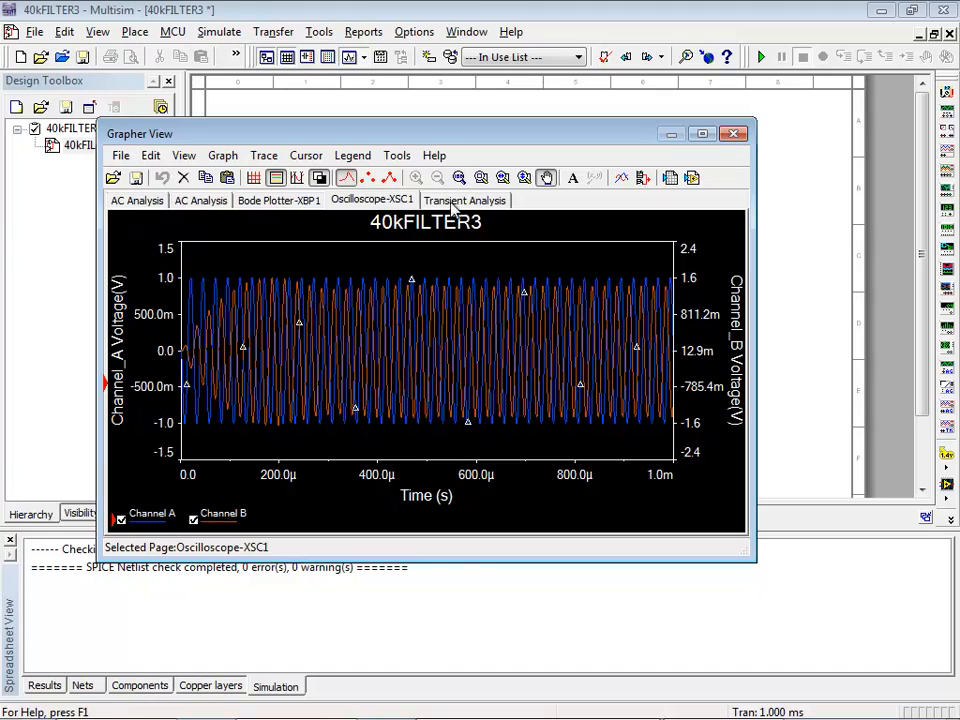
left_click(735, 133)
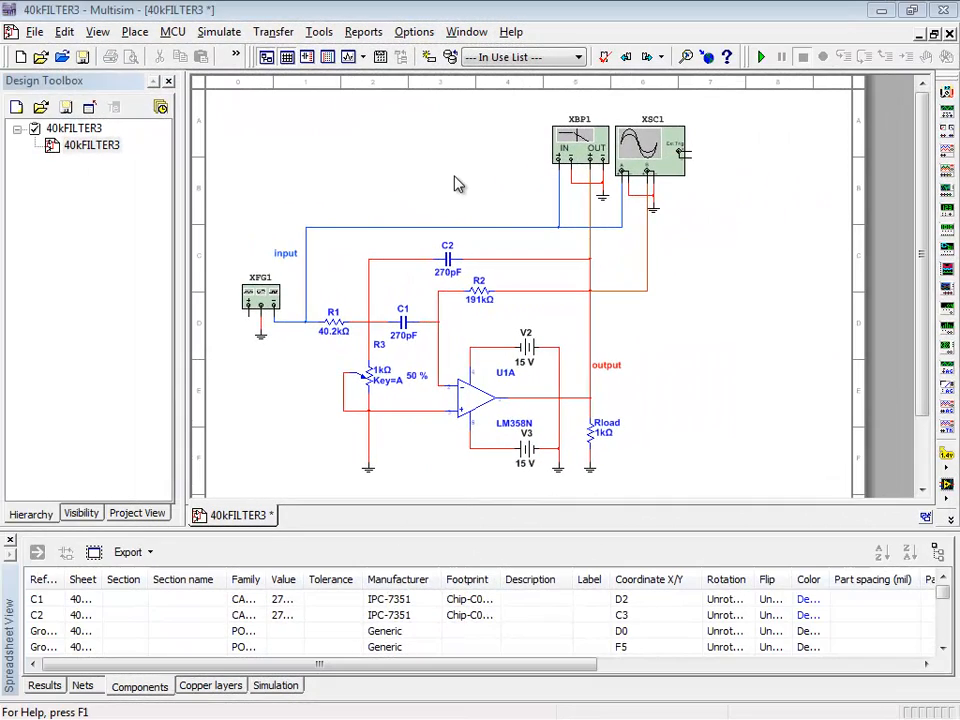
Check the function generator XFG1 settings before setting up the Fourier analysis
double_click(261, 295)
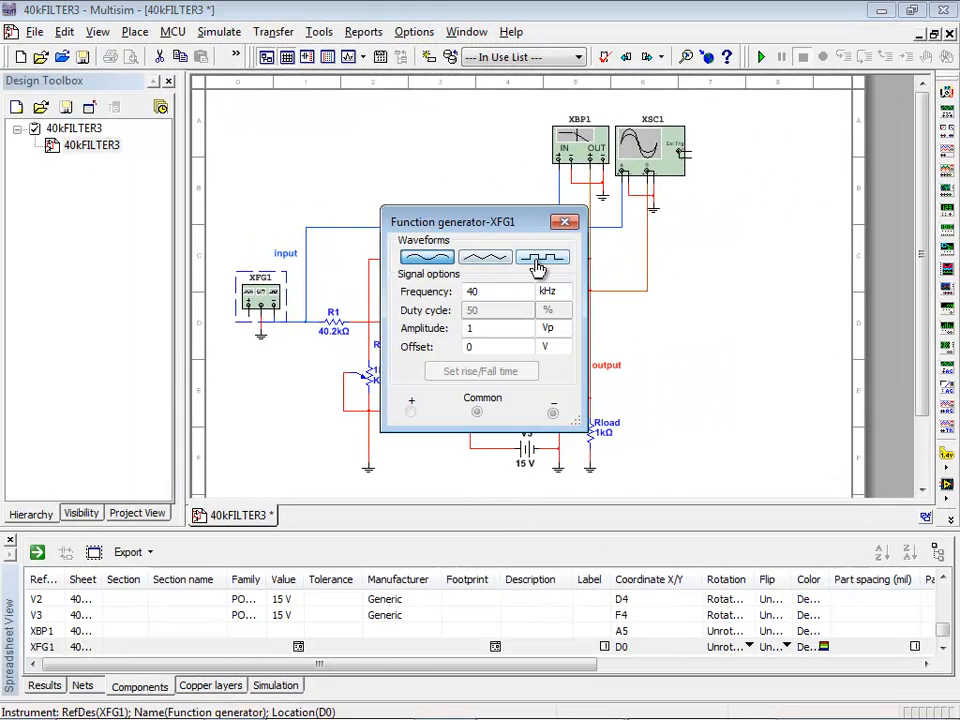
left_click(565, 221)
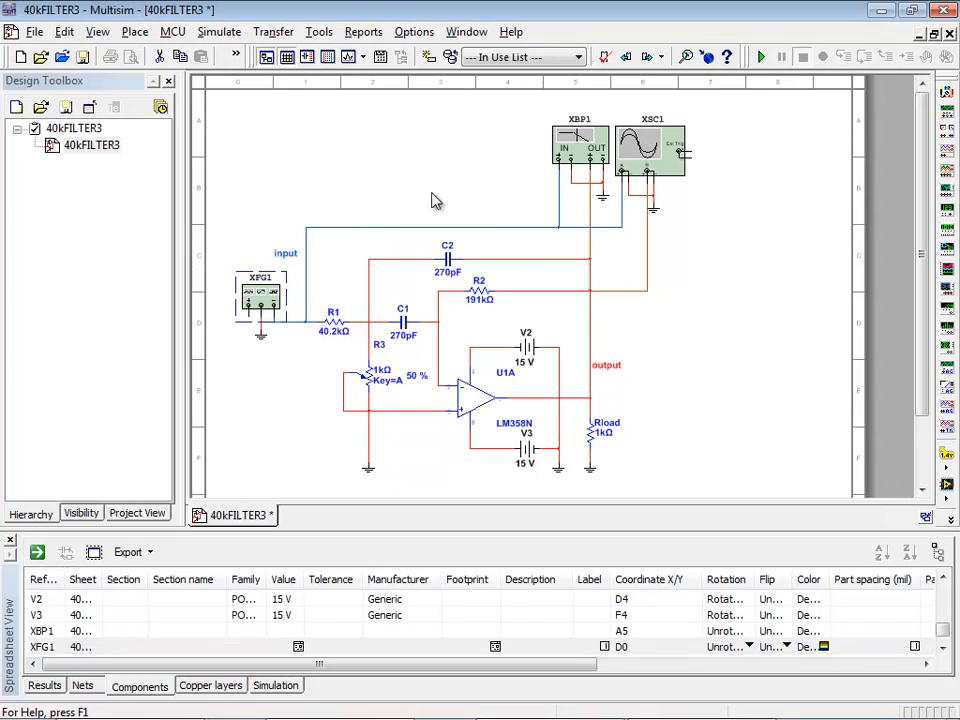
left_click(218, 31)
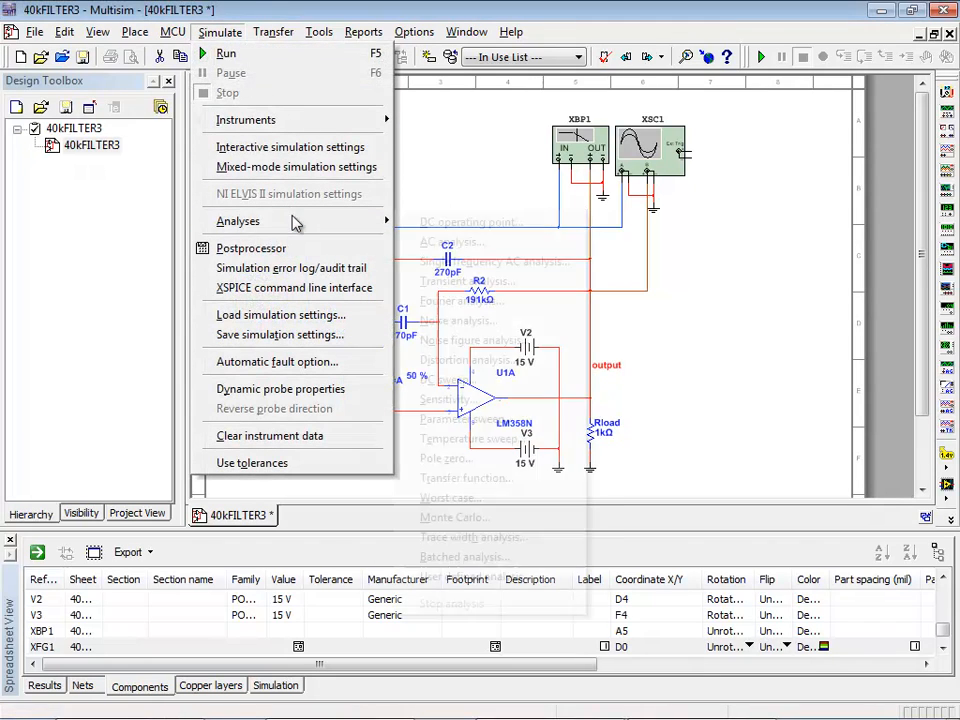
left_click(457, 300)
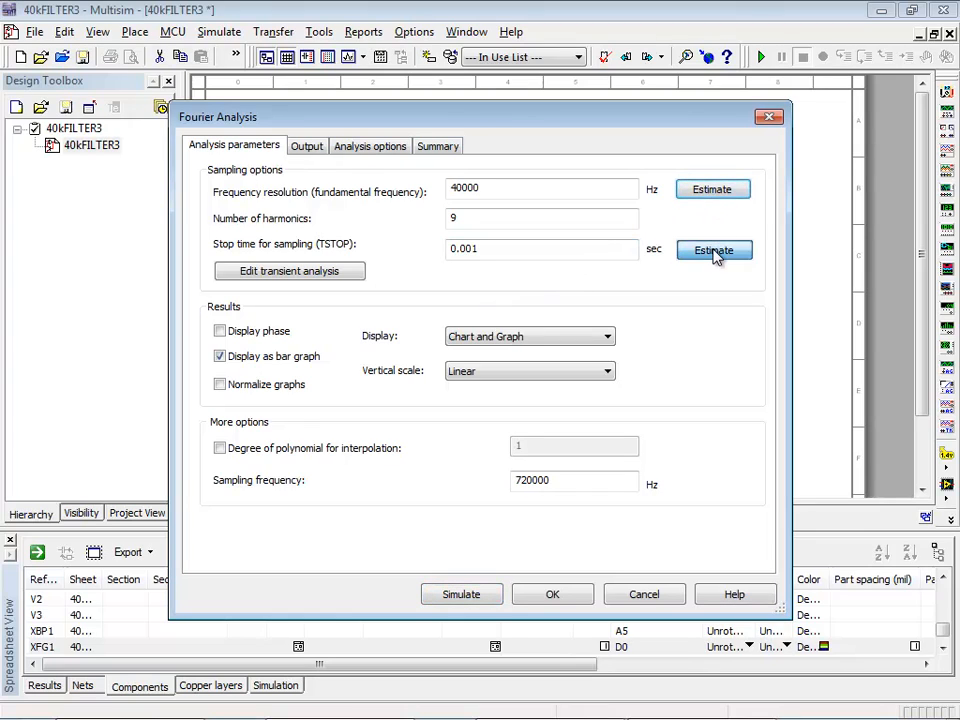
Run a 40 kHz Fourier analysis of V(input) and V(output) with estimated stop time
left_click(714, 250)
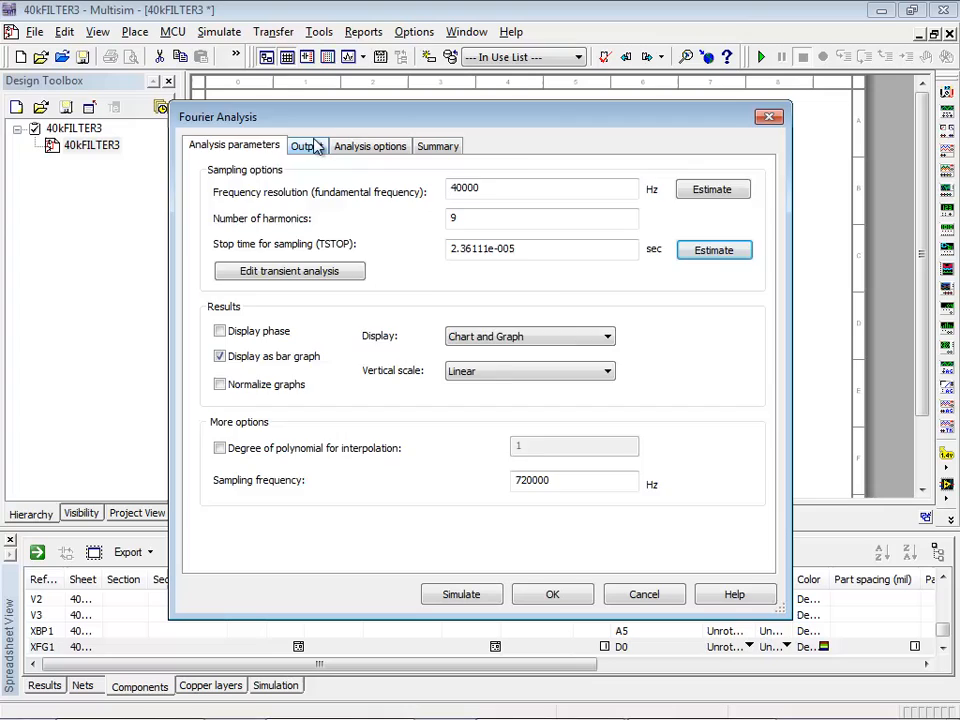
left_click(303, 145)
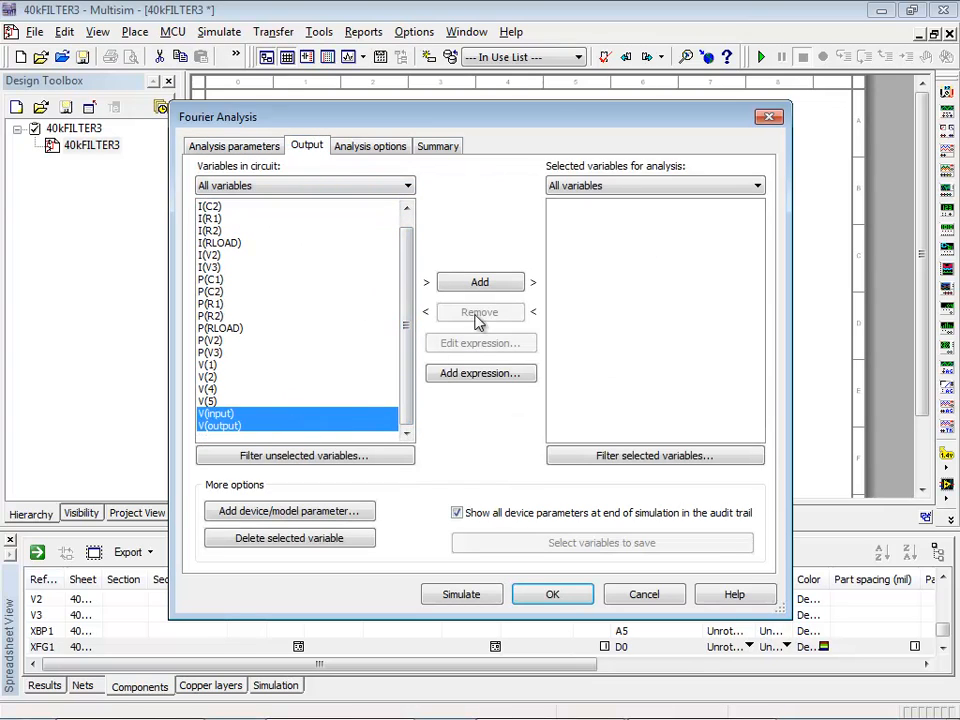
left_click(479, 281)
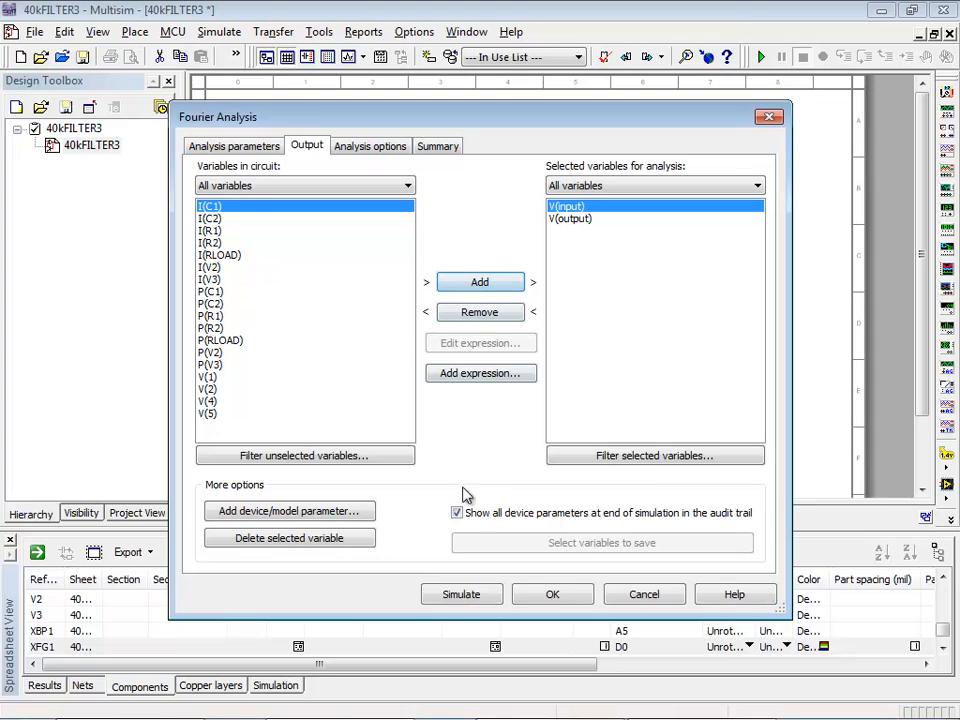
left_click(461, 594)
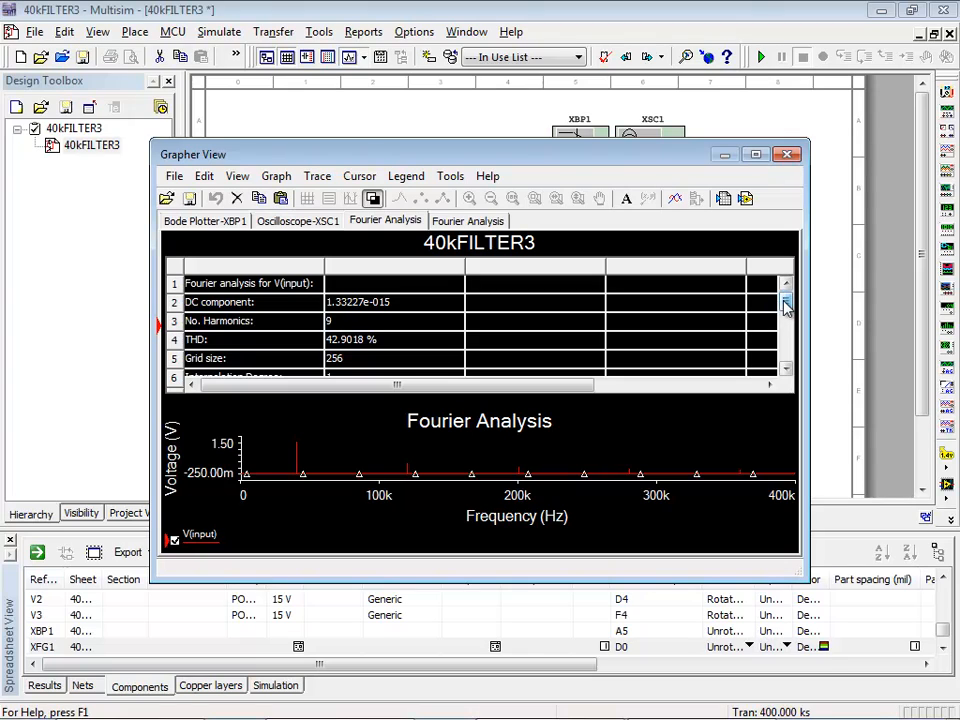
left_click(219, 32)
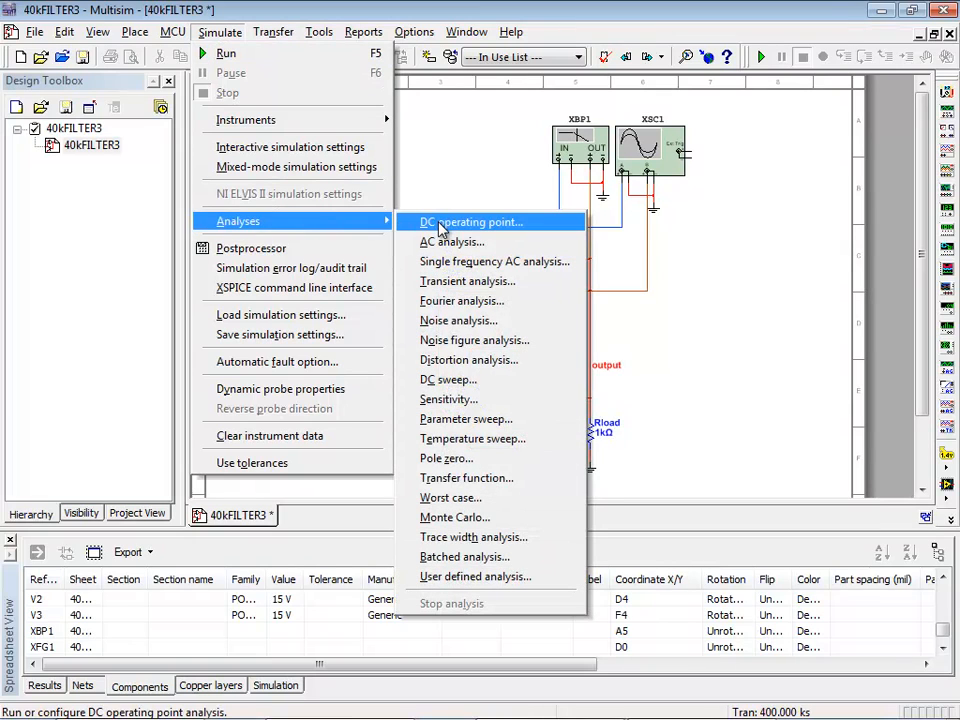
Add 20% percentage capacitance tolerances to capacitors C1 and C2 for Monte Carlo
left_click(454, 517)
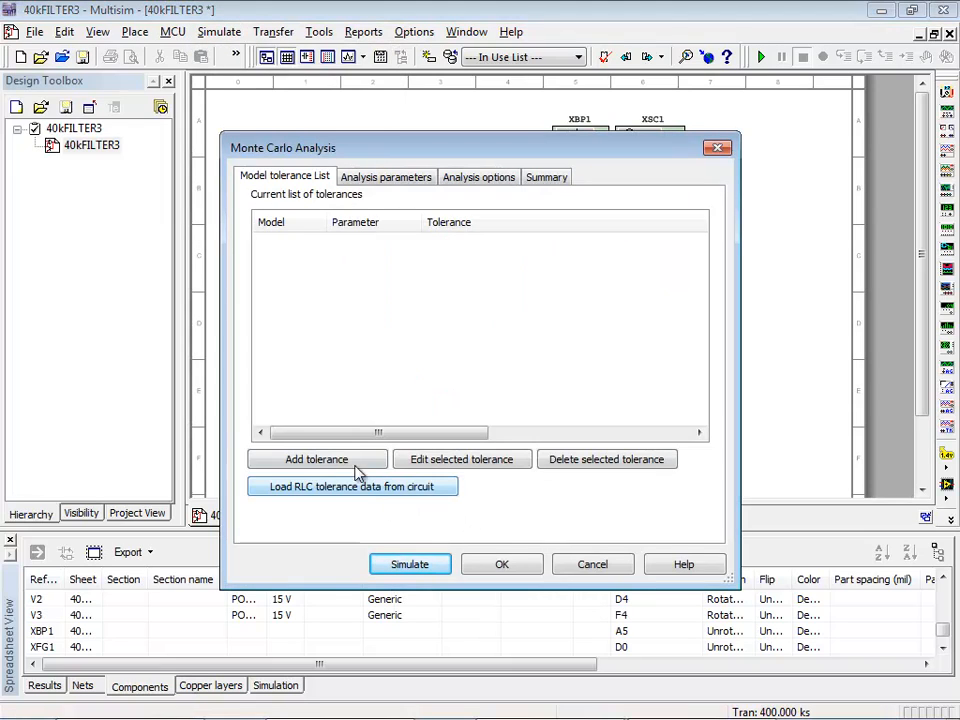
left_click(317, 459)
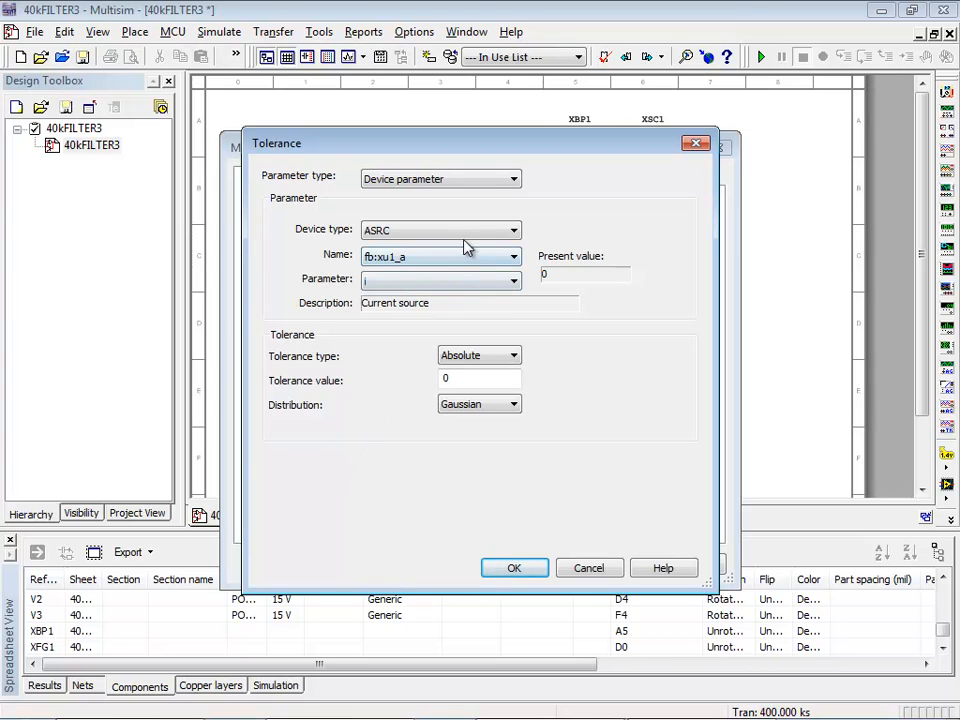
left_click(514, 256)
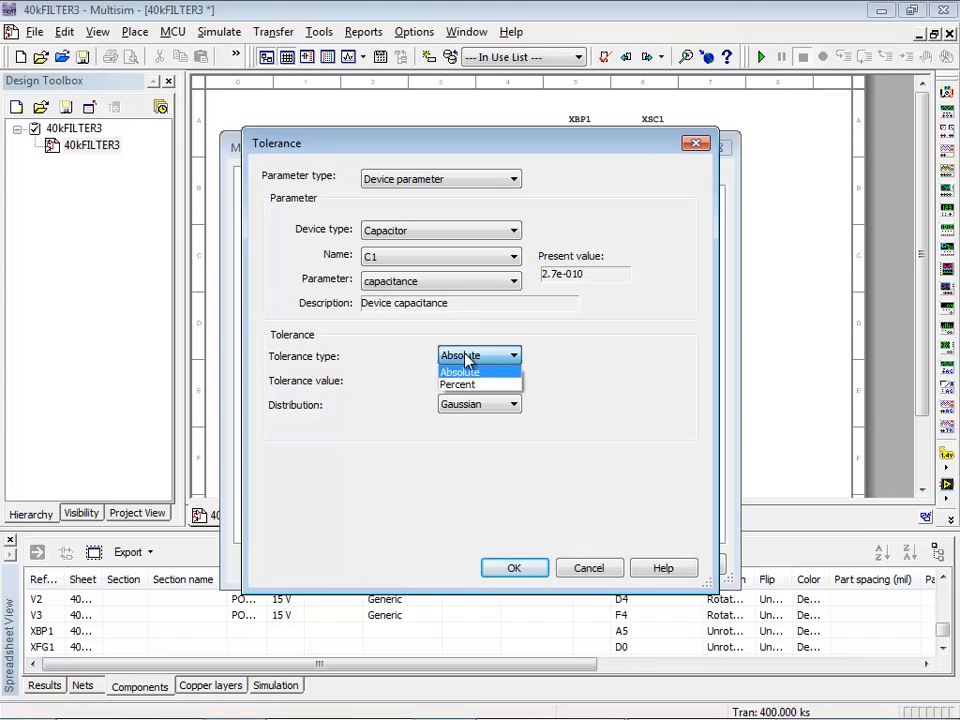
left_click(457, 385)
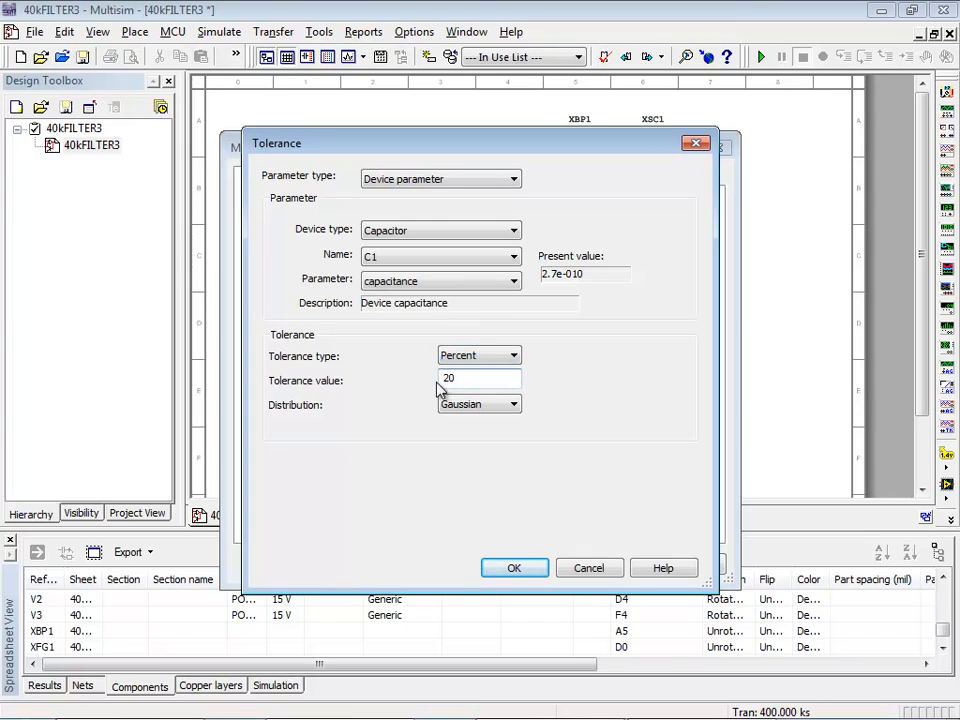
left_click(514, 567)
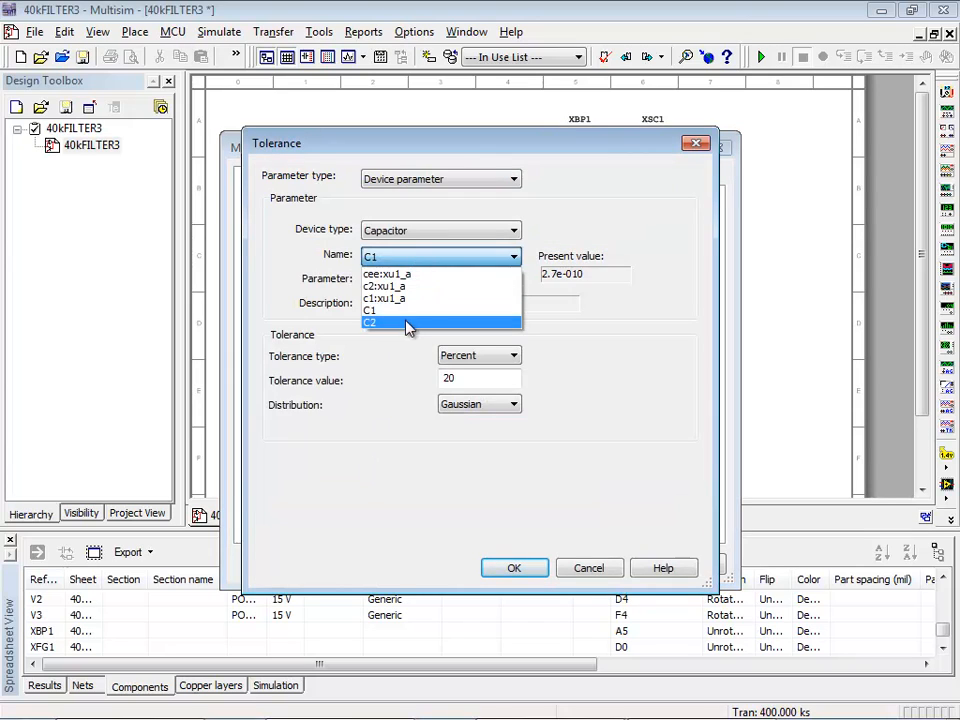
left_click(514, 567)
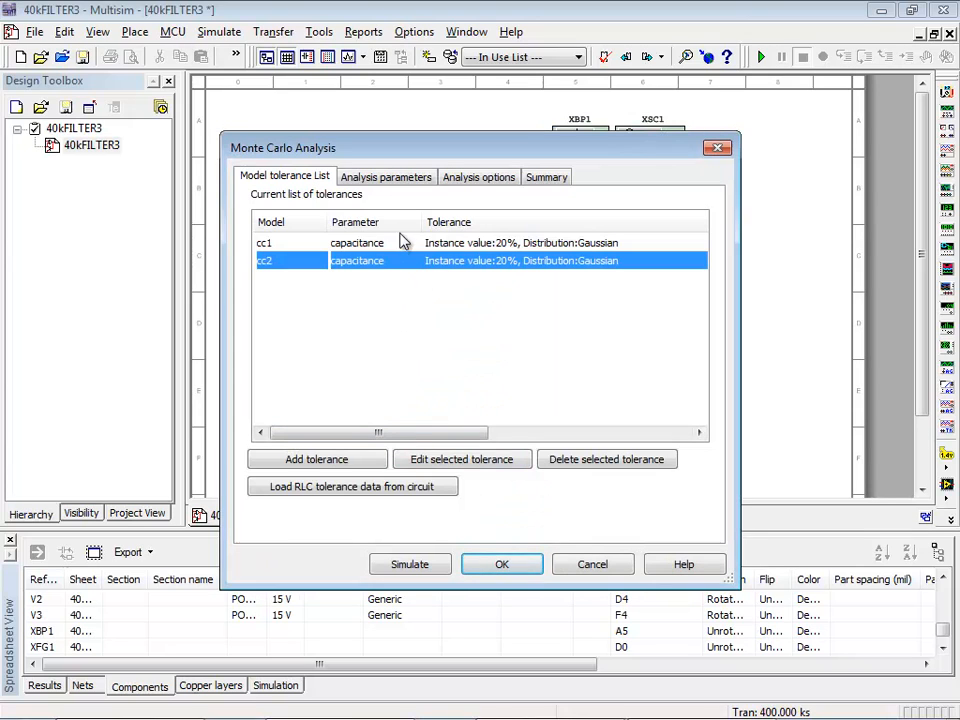
left_click(386, 176)
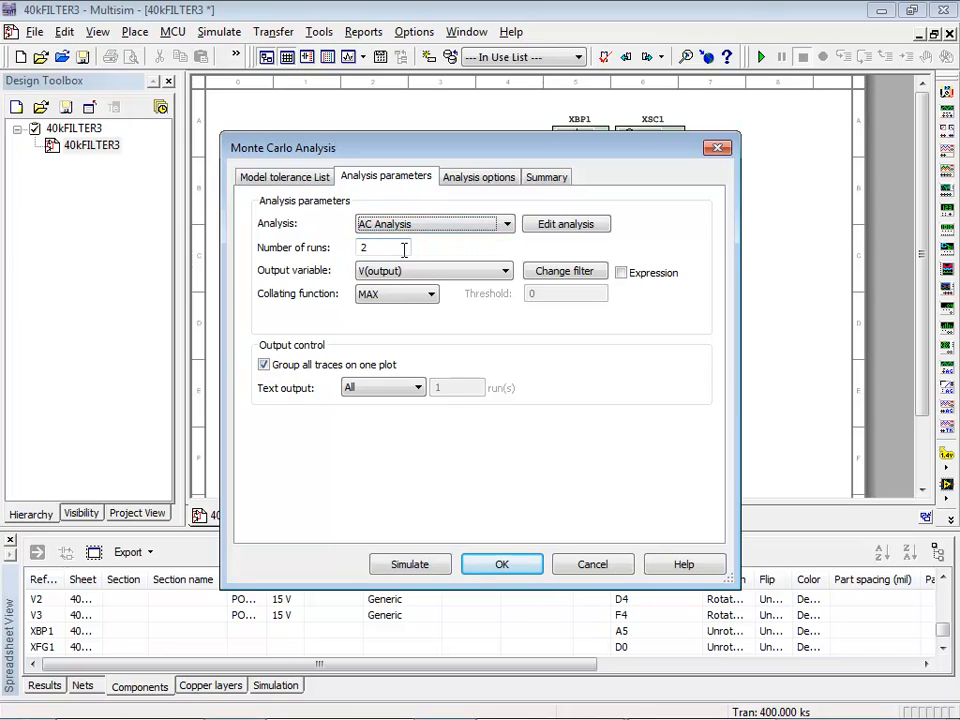
Run 5 Monte Carlo AC sweeps of V(output), 1 kHz to 10 MHz, in maximized Grapher View
type("5")
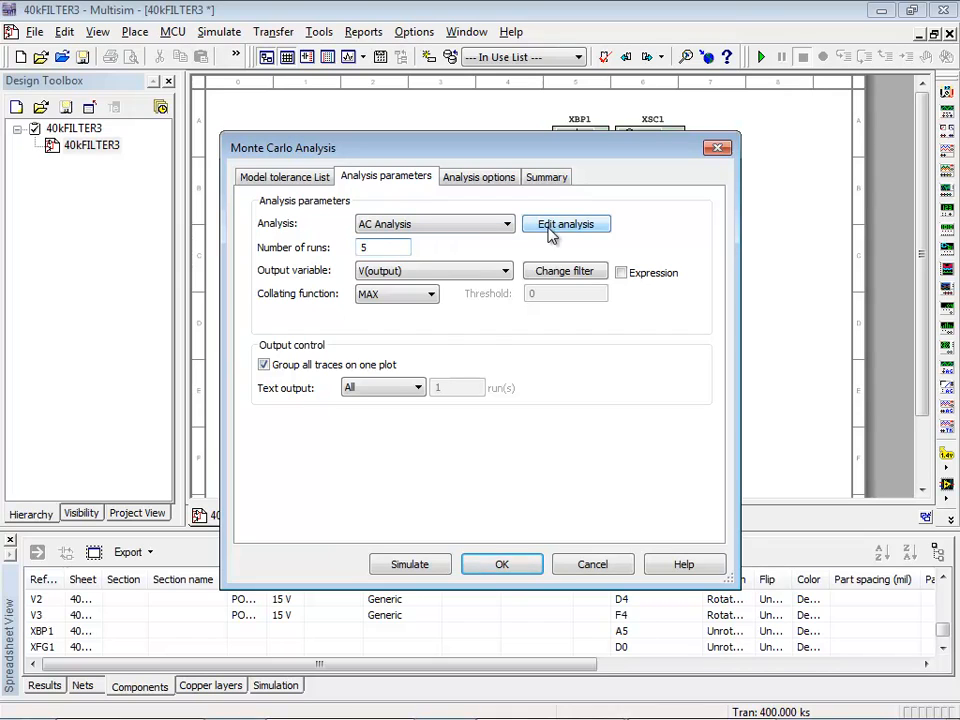
left_click(565, 223)
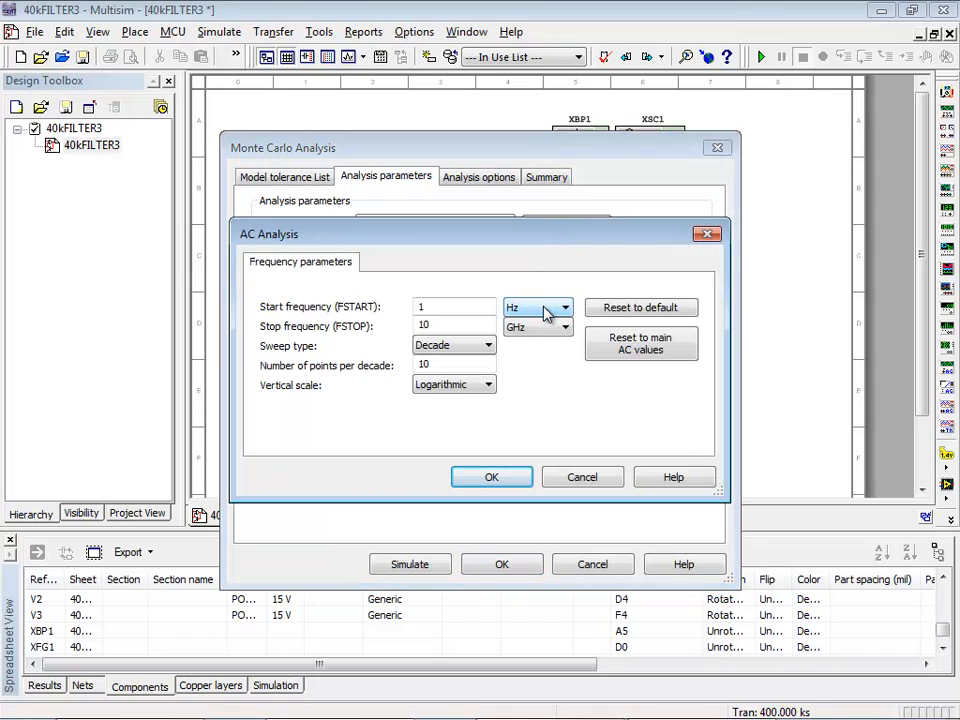
left_click(565, 307)
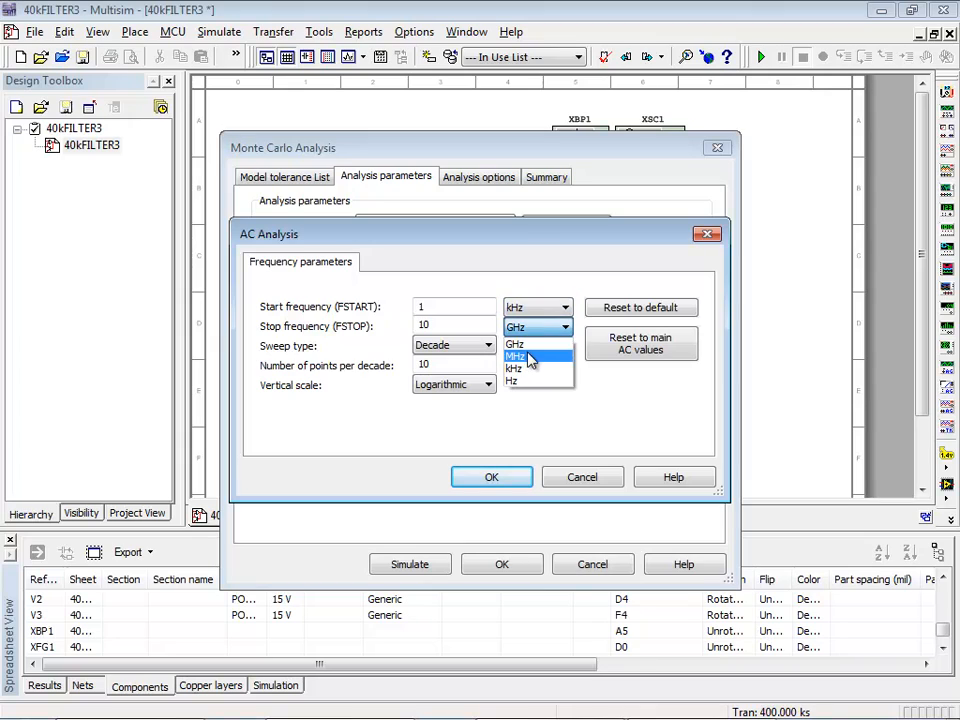
left_click(516, 356)
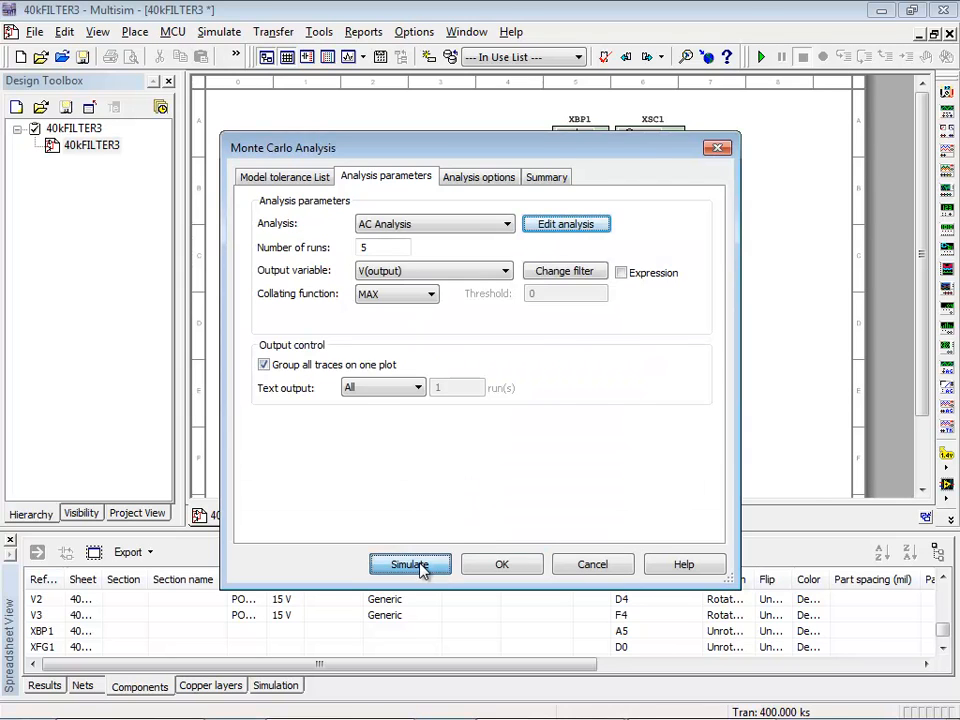
left_click(409, 564)
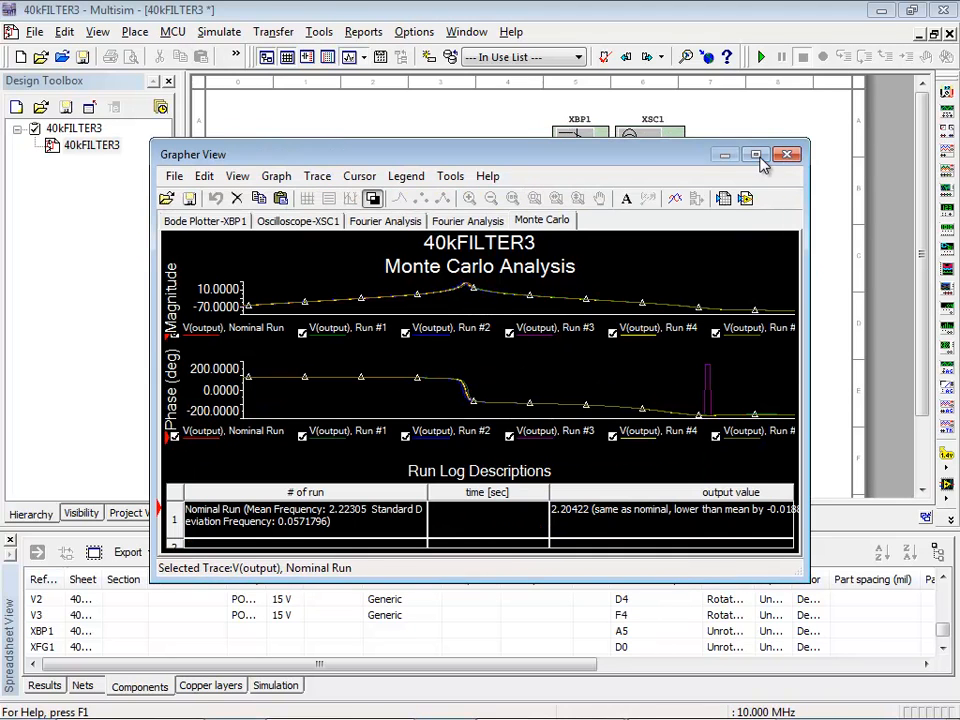
left_click(755, 154)
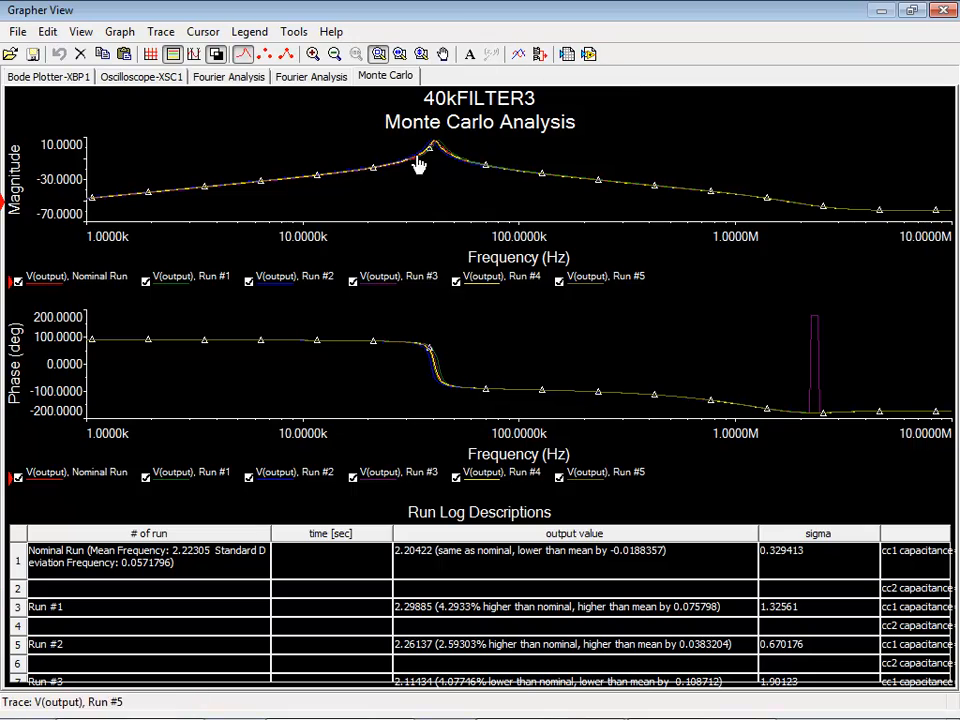